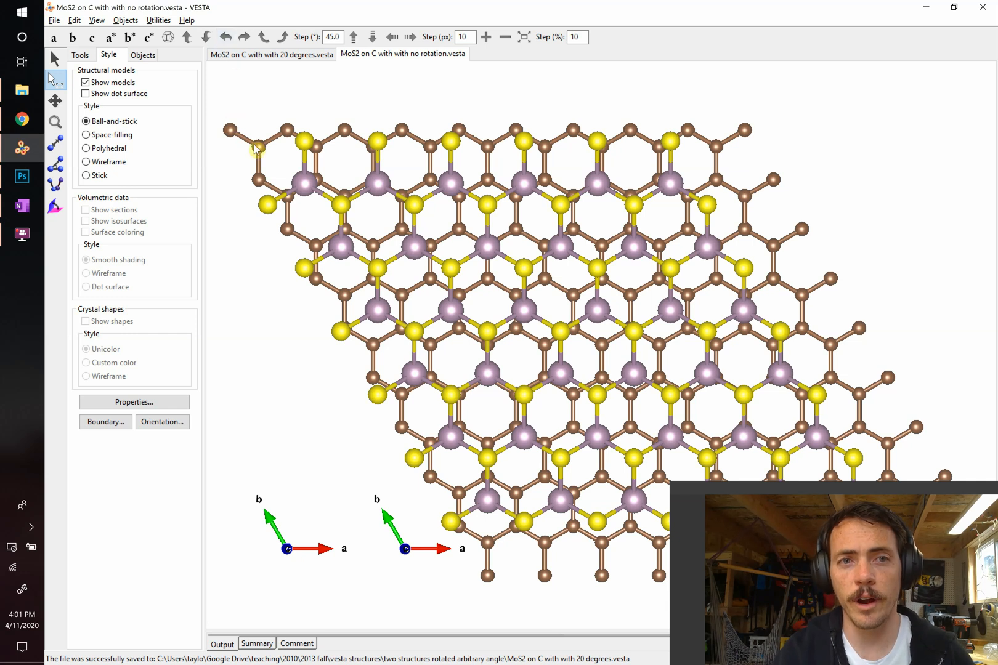
{"action": "mouse_move", "coordinate": [304, 188]}
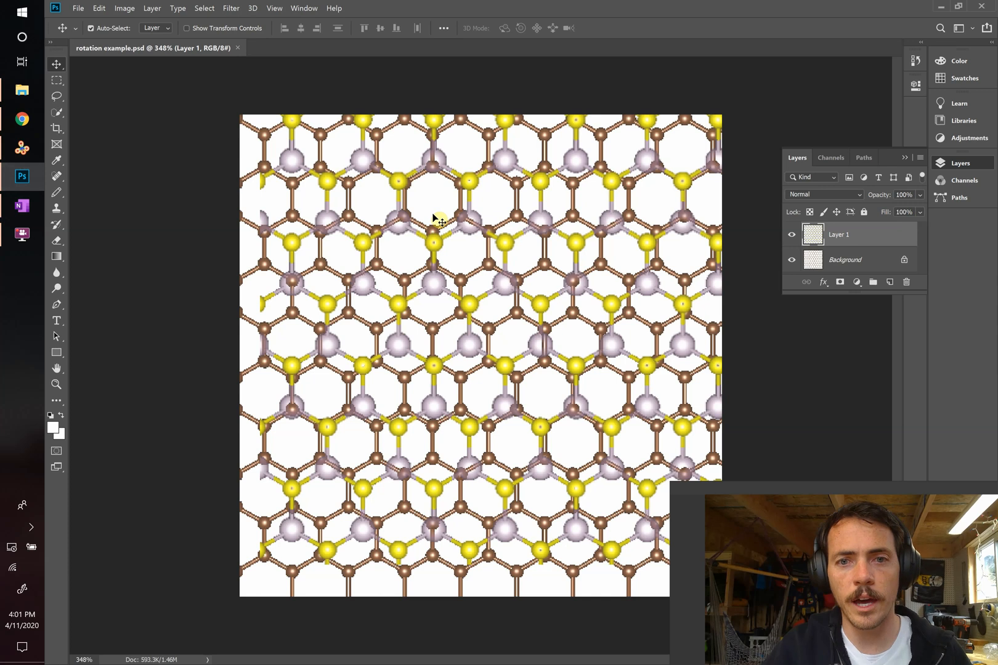
{"action": "mouse_move", "coordinate": [503, 439]}
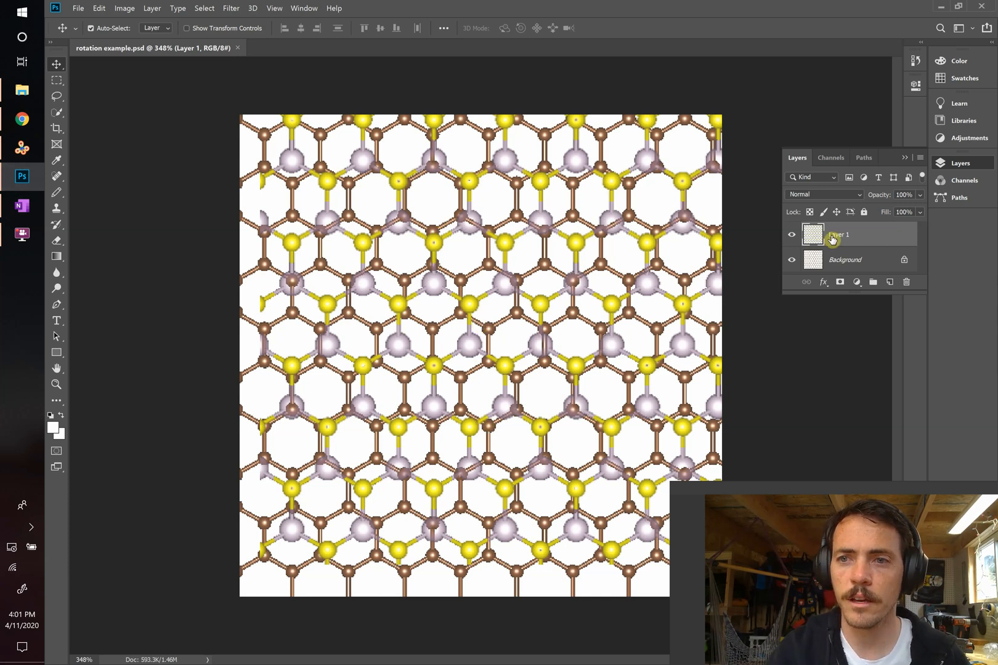
Step: Free-transform the upper lattice layer, trying about 8°, 83° and 3° before settling near 20°
{"action": "key", "text": "ctrl+t"}
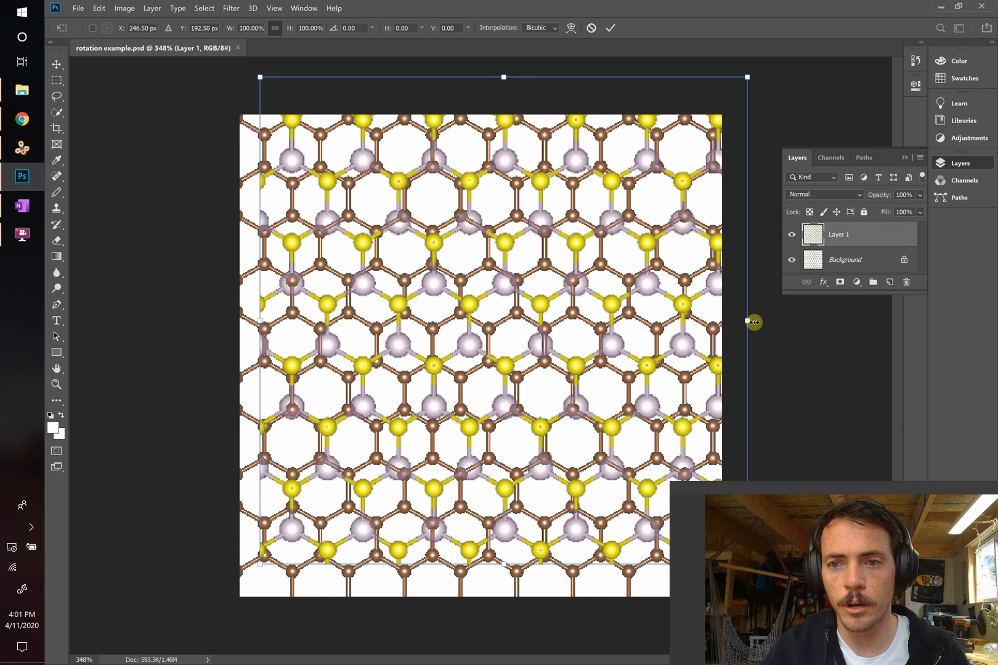
{"action": "left_click_drag", "start_coordinate": [752, 322], "coordinate": [762, 298]}
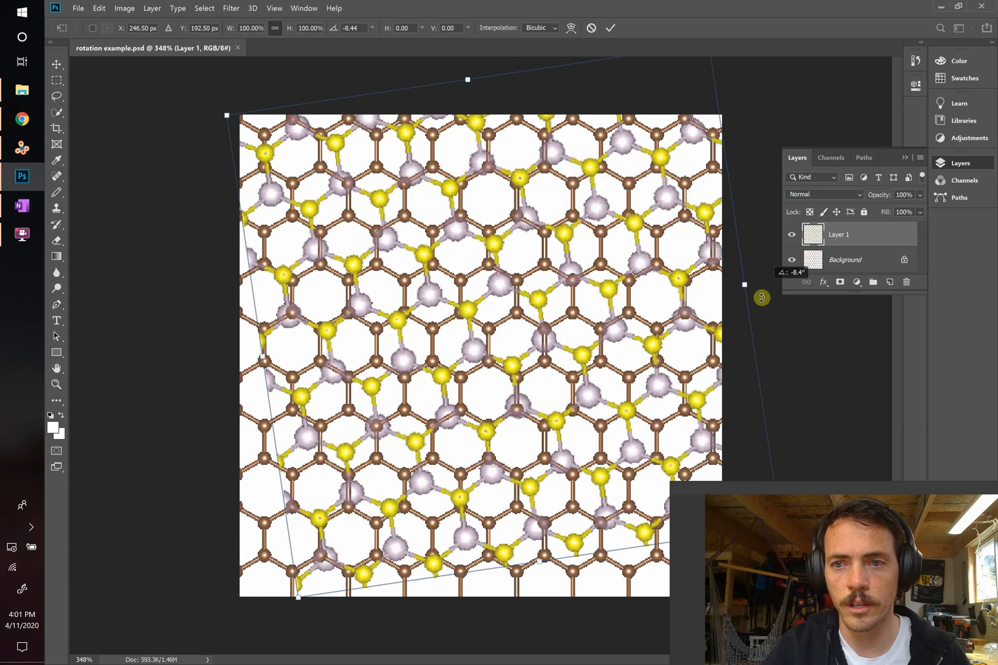
{"action": "left_click_drag", "start_coordinate": [762, 298], "coordinate": [730, 239]}
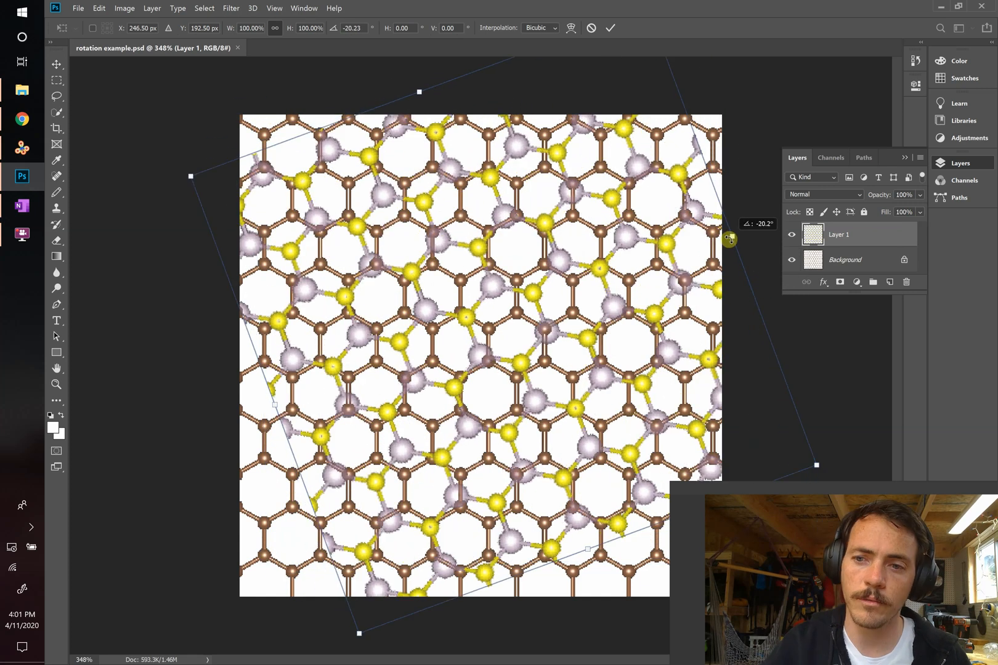
{"action": "left_click_drag", "start_coordinate": [729, 239], "coordinate": [523, 105]}
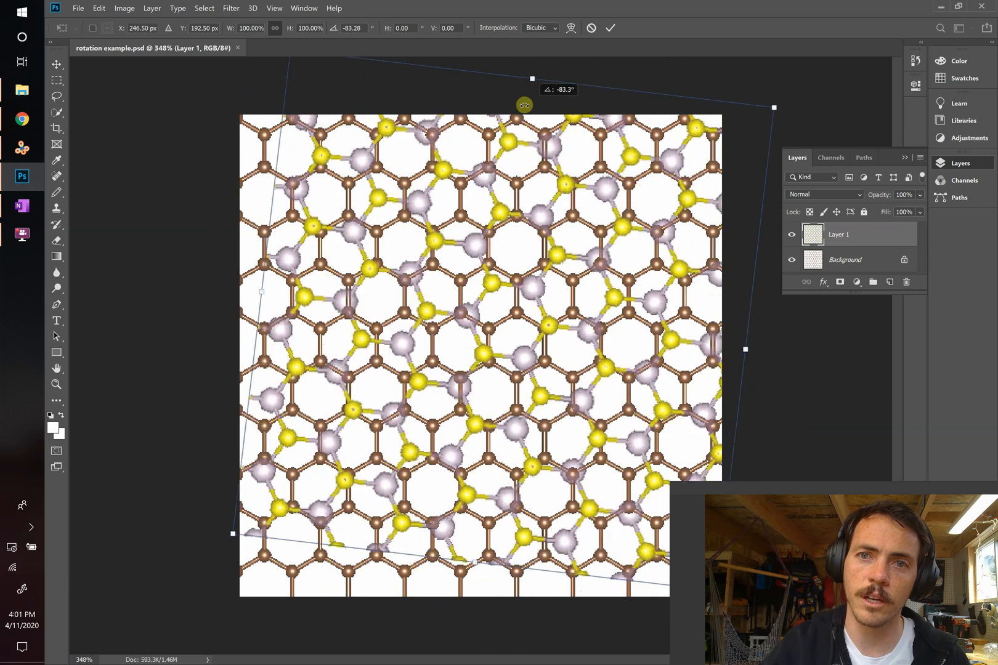
{"action": "left_click_drag", "start_coordinate": [524, 104], "coordinate": [662, 295]}
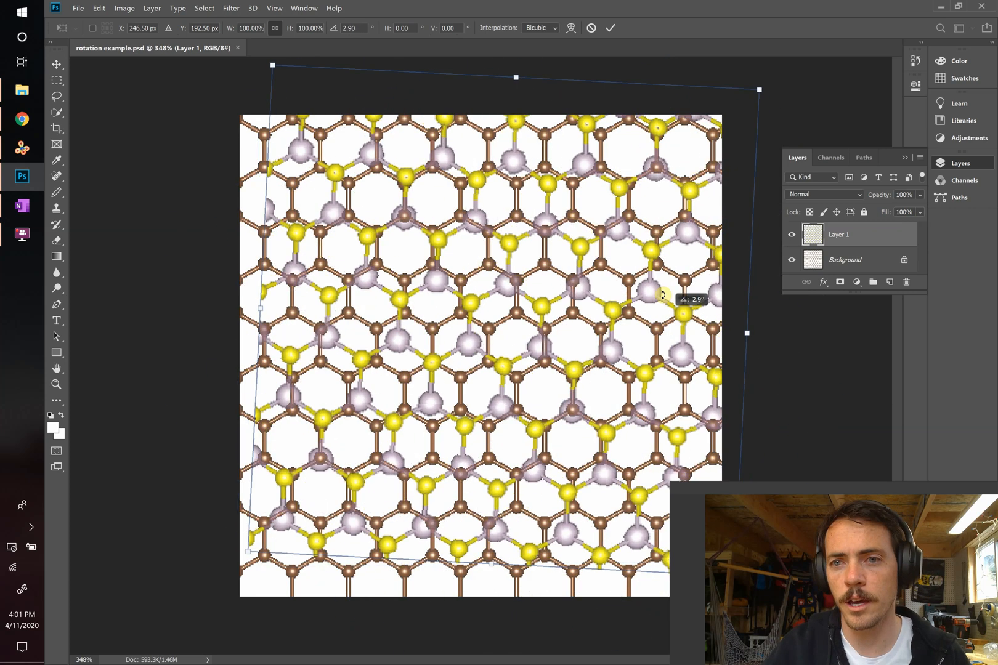
{"action": "left_click_drag", "start_coordinate": [662, 297], "coordinate": [640, 264]}
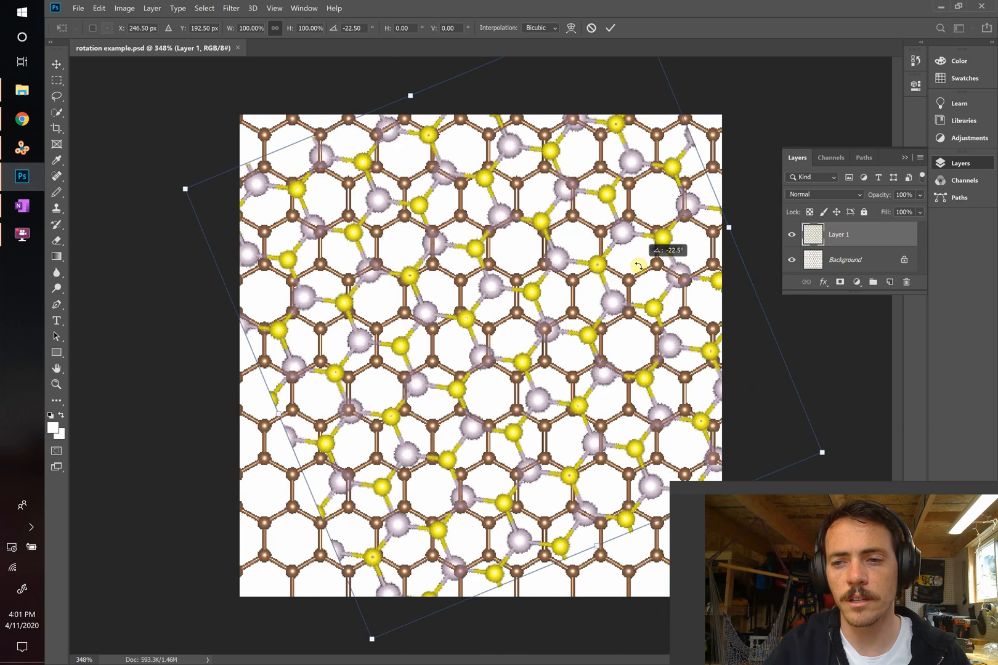
{"action": "left_click_drag", "start_coordinate": [636, 264], "coordinate": [633, 267]}
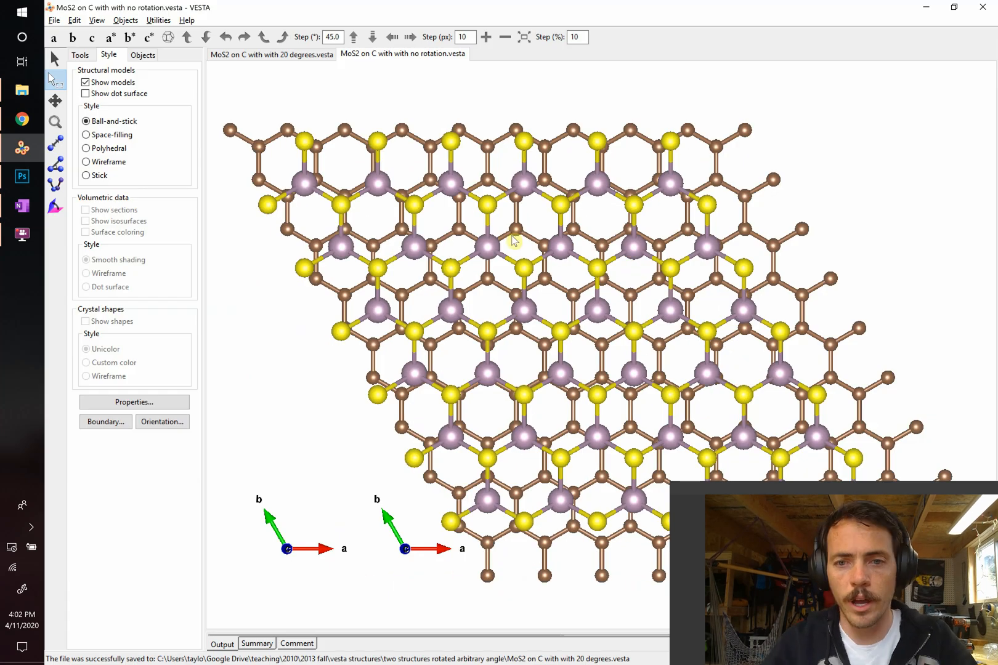
{"action": "mouse_move", "coordinate": [223, 507]}
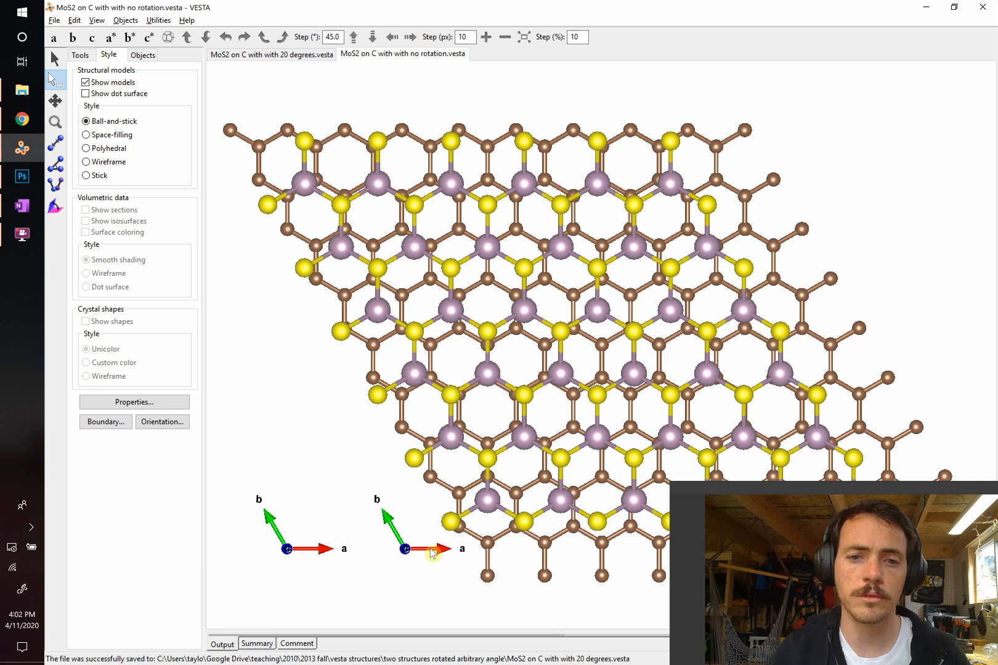
{"action": "left_click", "coordinate": [73, 20]}
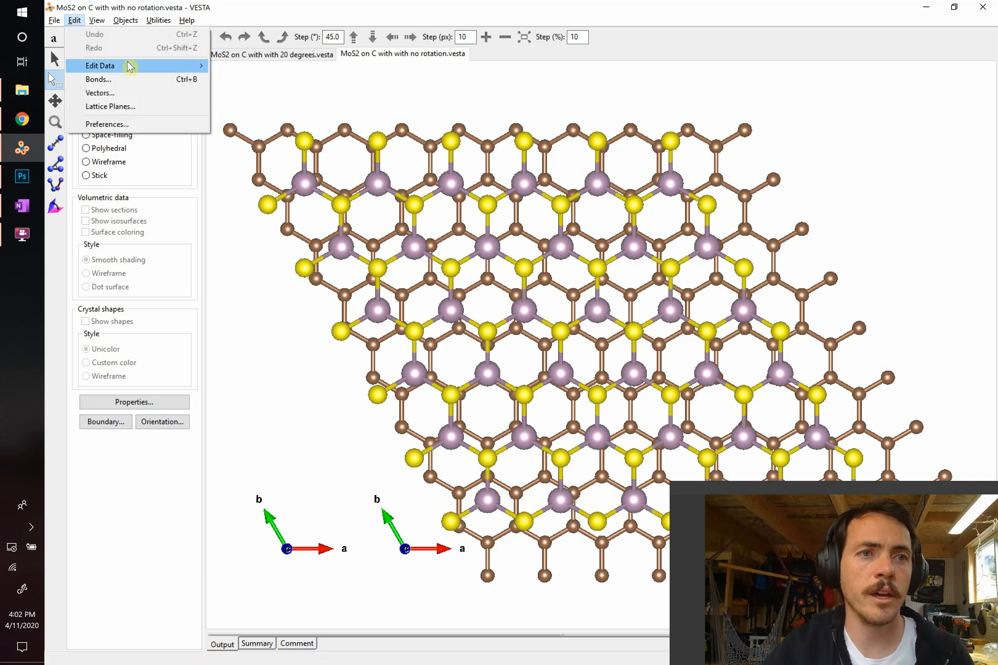
{"action": "left_click", "coordinate": [100, 66]}
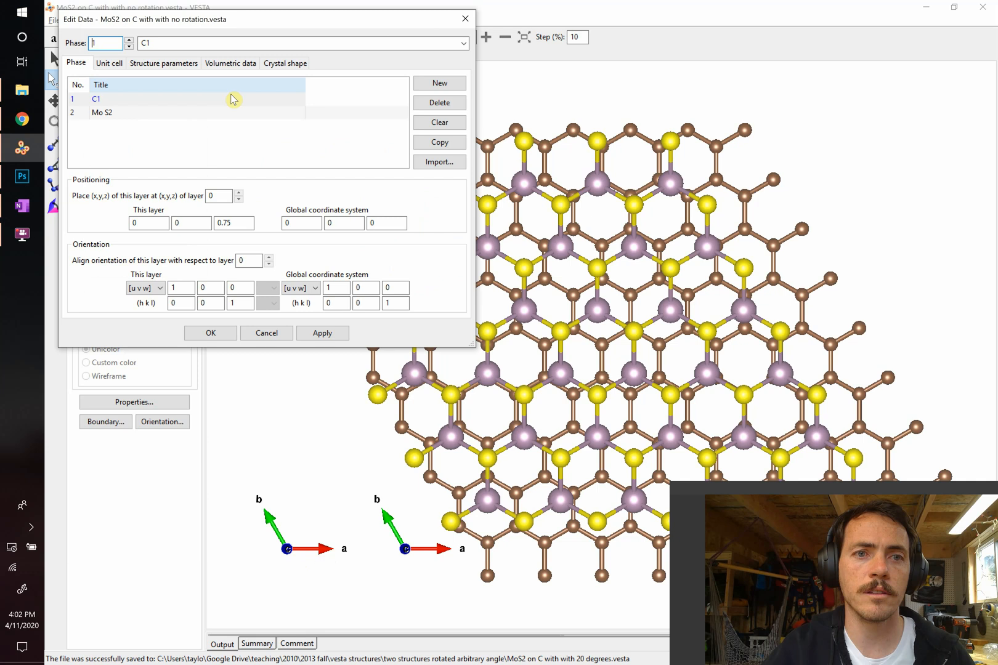
{"action": "left_click", "coordinate": [102, 112]}
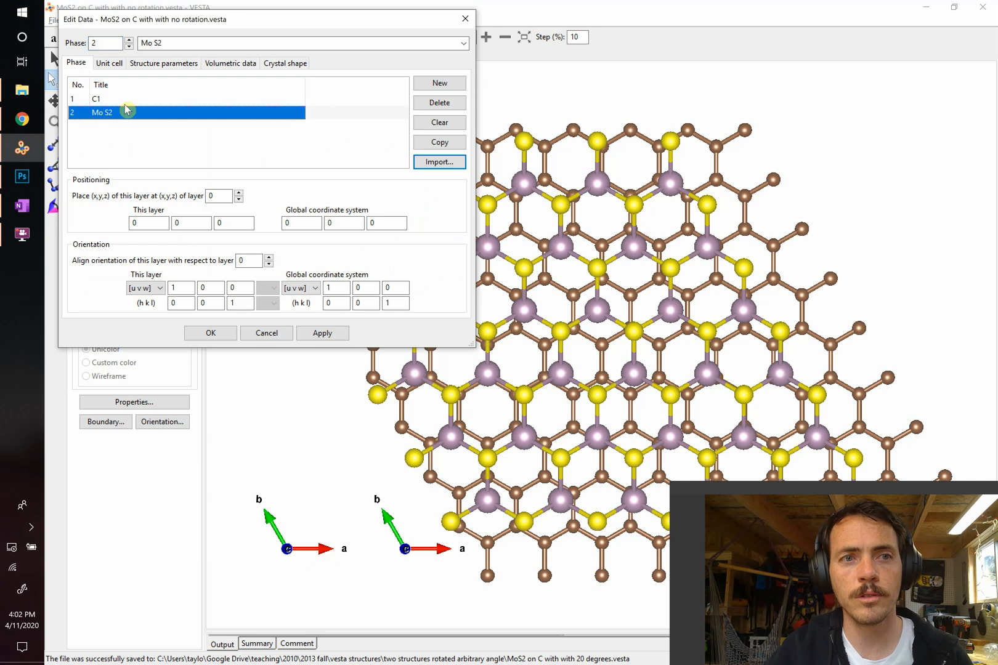
{"action": "left_click", "coordinate": [96, 99]}
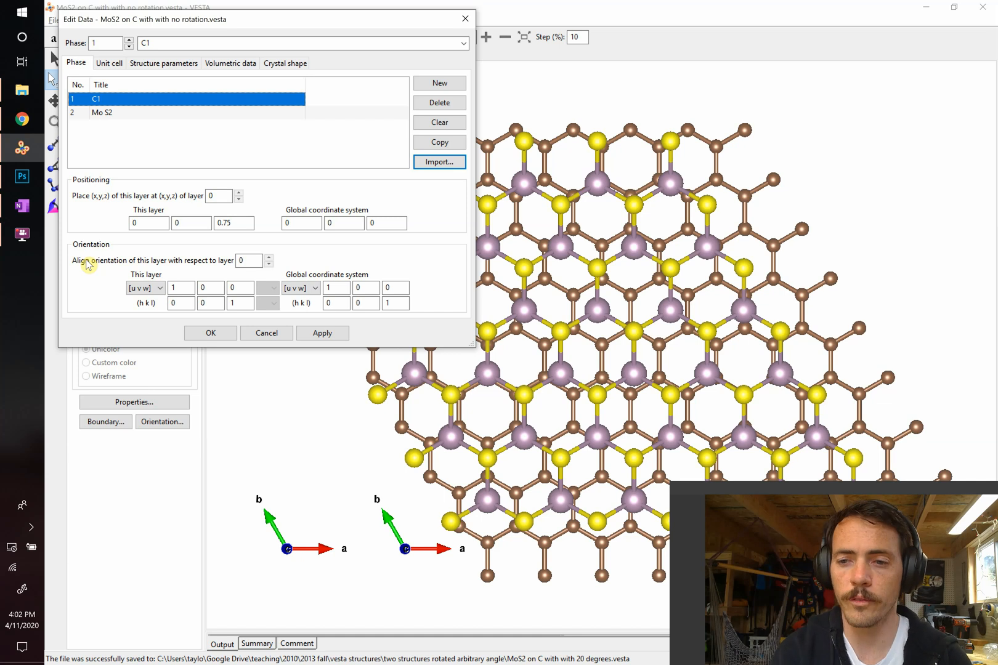
{"action": "mouse_move", "coordinate": [288, 359]}
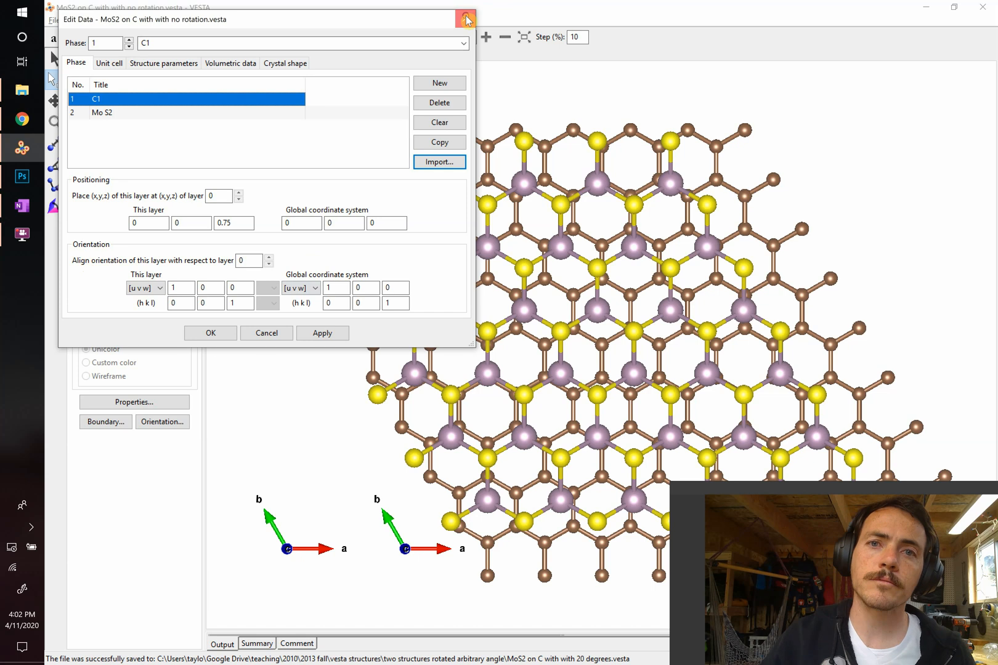
{"action": "left_click", "coordinate": [465, 19]}
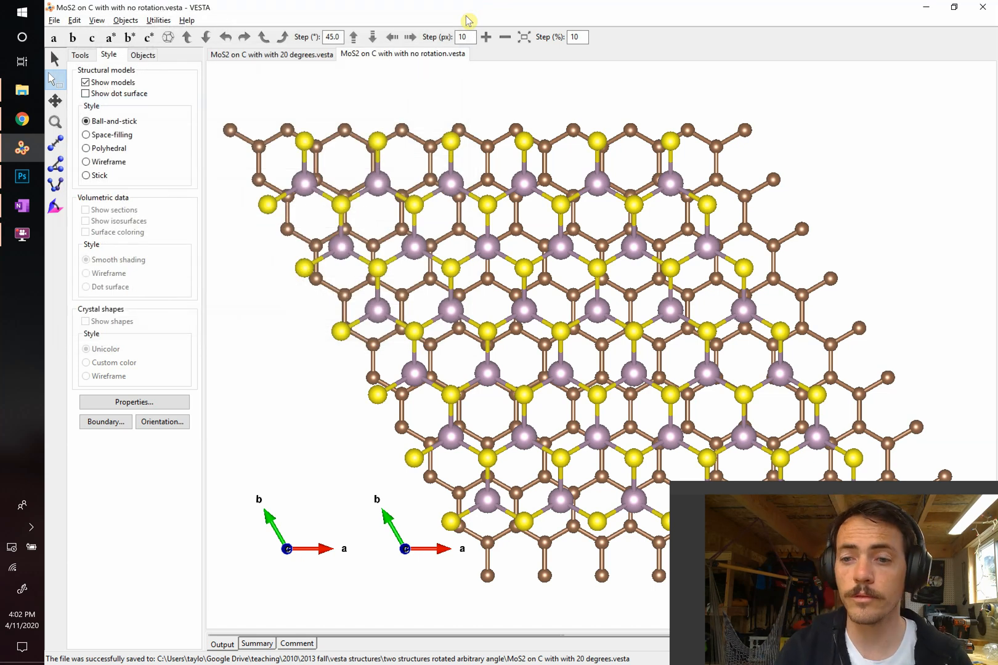
{"action": "mouse_move", "coordinate": [230, 203]}
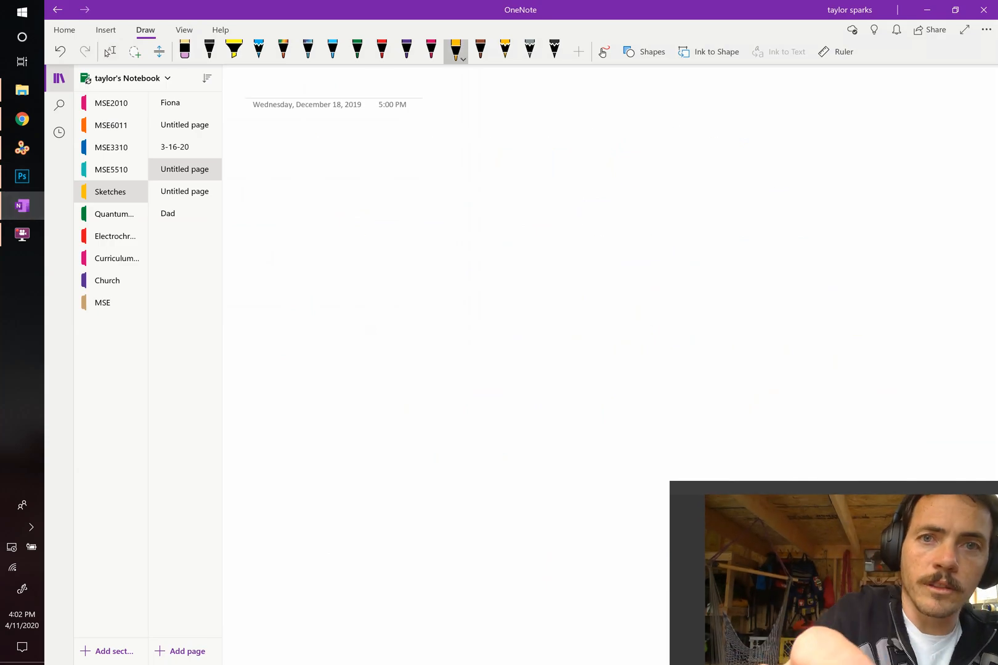
Step: Draw a horizontal orange arrow and handwrite the [100] label with uvw beneath it
{"action": "left_click_drag", "start_coordinate": [341, 200], "coordinate": [537, 204]}
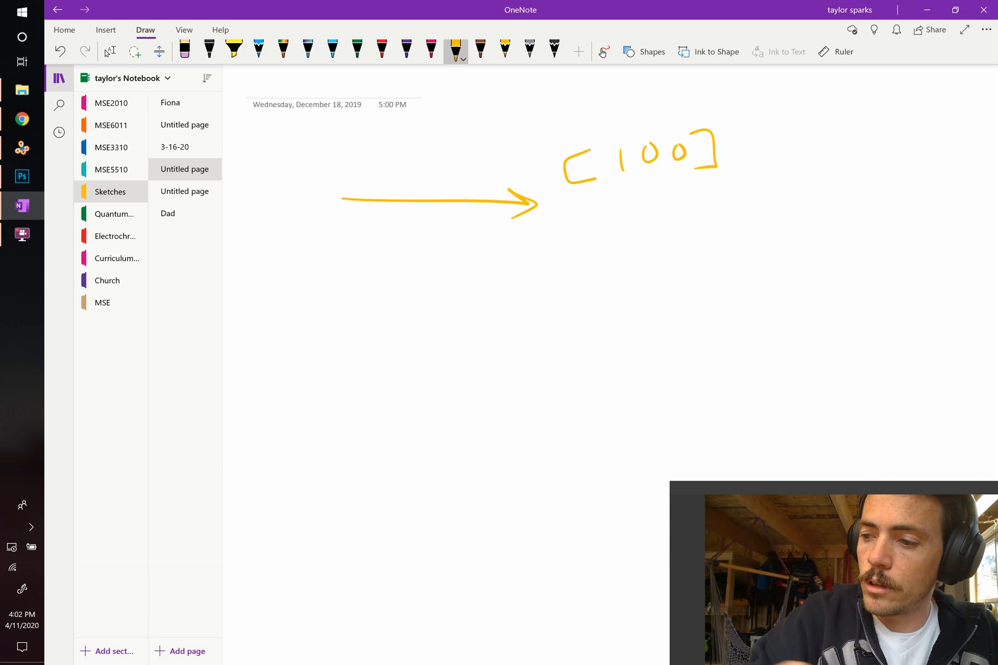
{"action": "left_click_drag", "start_coordinate": [621, 201], "coordinate": [666, 201]}
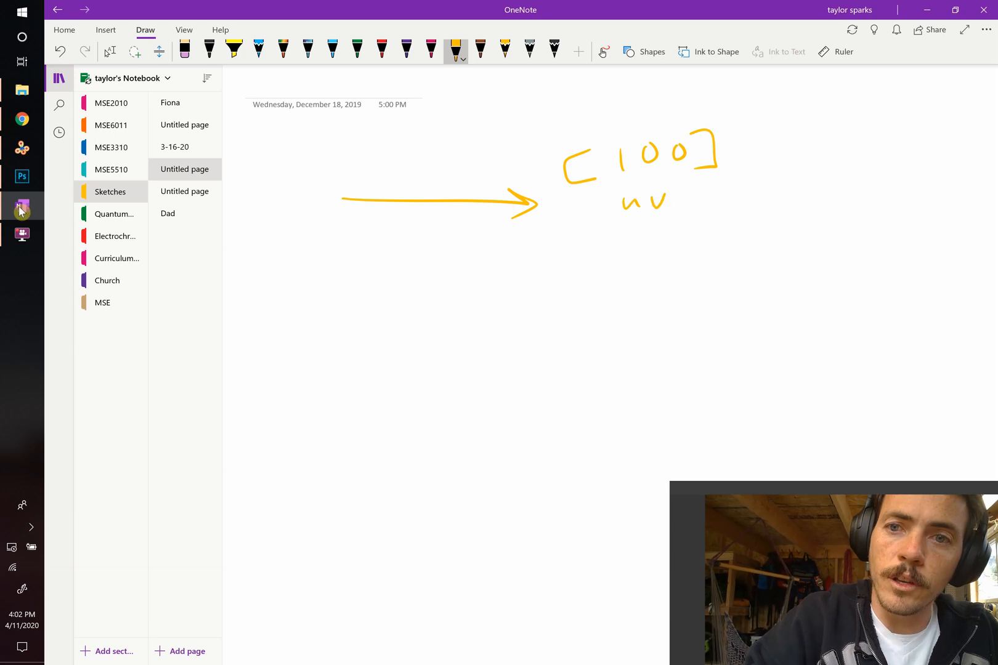
{"action": "left_click_drag", "start_coordinate": [672, 204], "coordinate": [697, 204]}
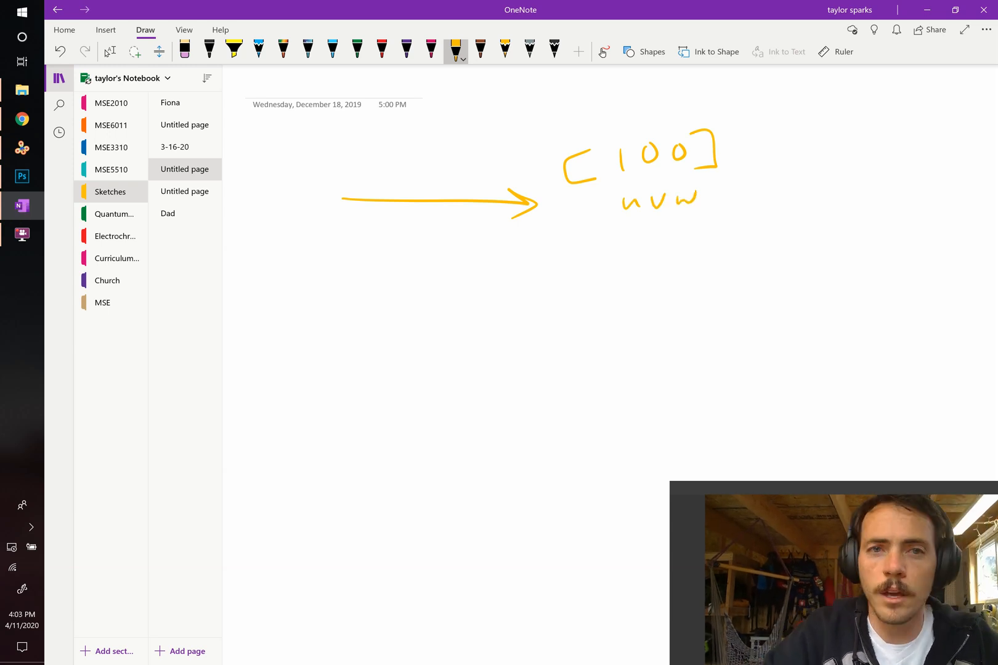
Step: Draw a red diagonal arrow from the orange arrow's origin and a blue angle arc between them
{"action": "left_click", "coordinate": [382, 51]}
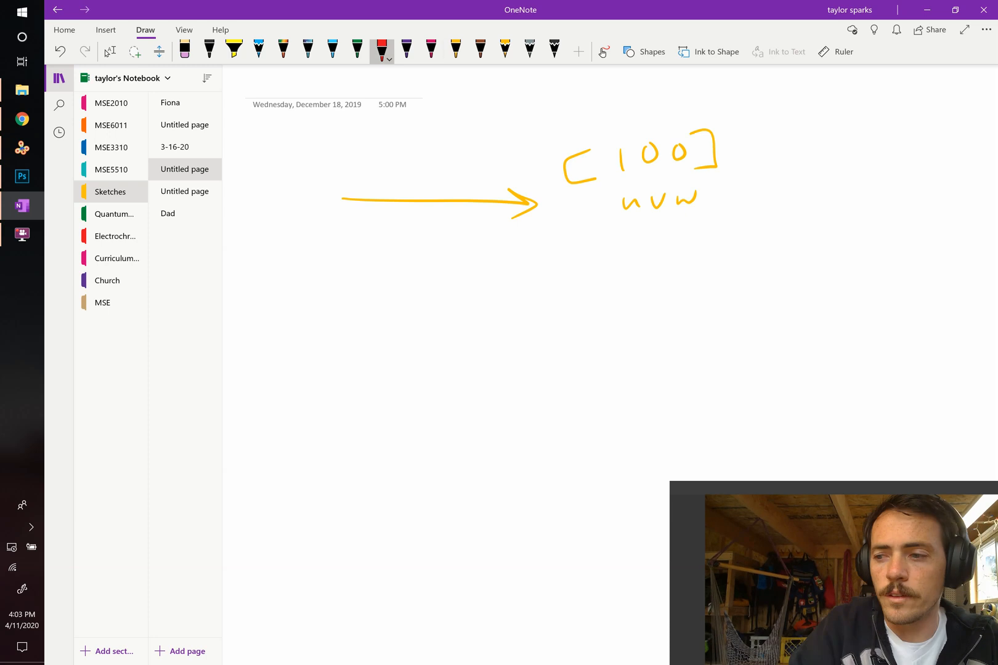
{"action": "left_click_drag", "start_coordinate": [344, 203], "coordinate": [493, 365]}
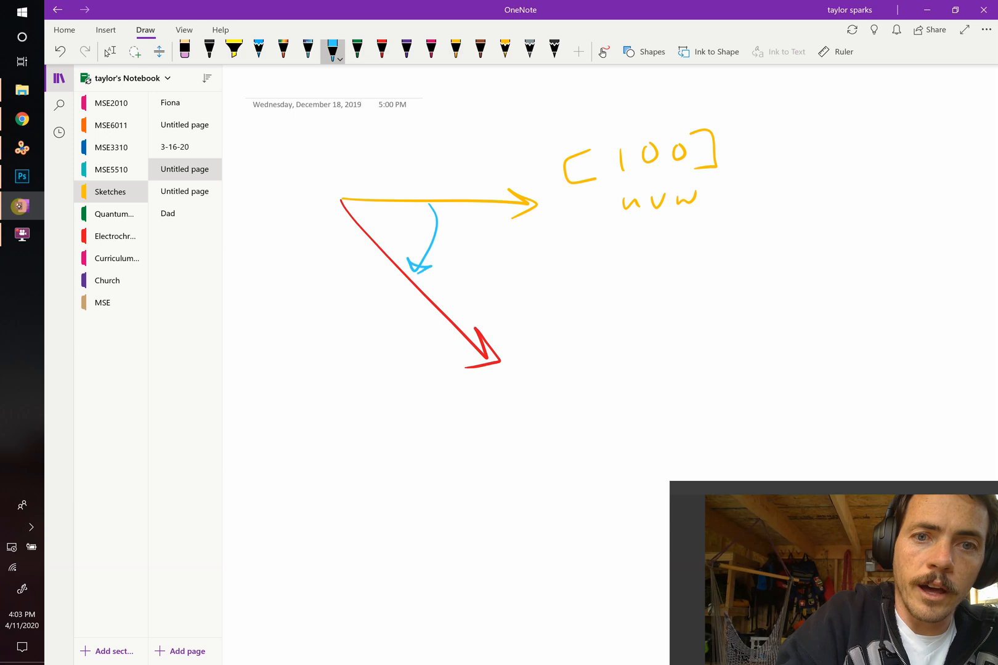
{"action": "left_click_drag", "start_coordinate": [455, 229], "coordinate": [474, 251]}
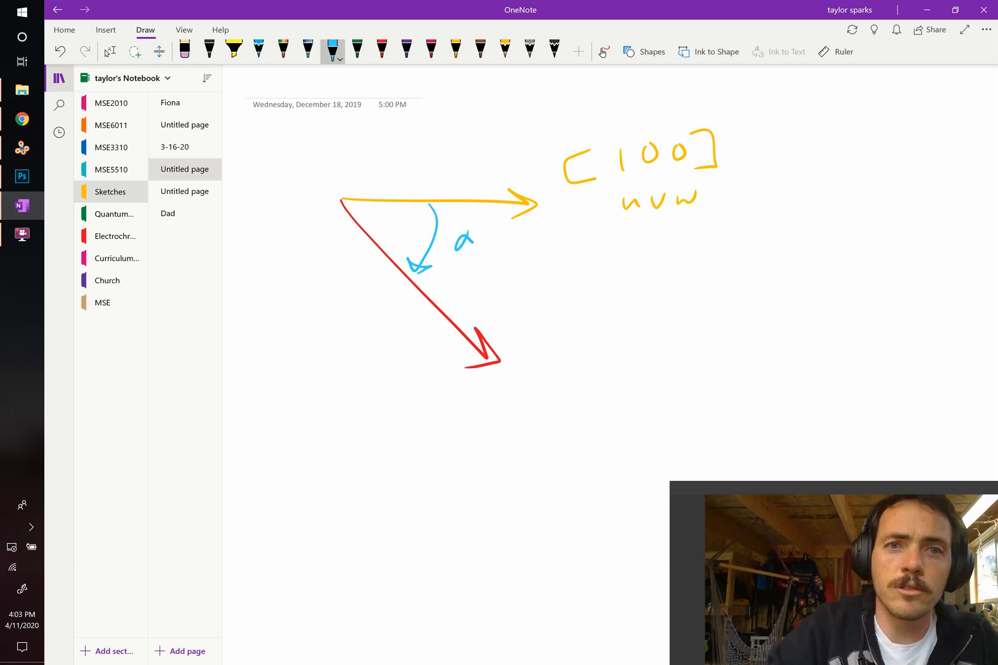
Step: Handwrite the red label [xyw] beside the red arrow
{"action": "left_click", "coordinate": [382, 51]}
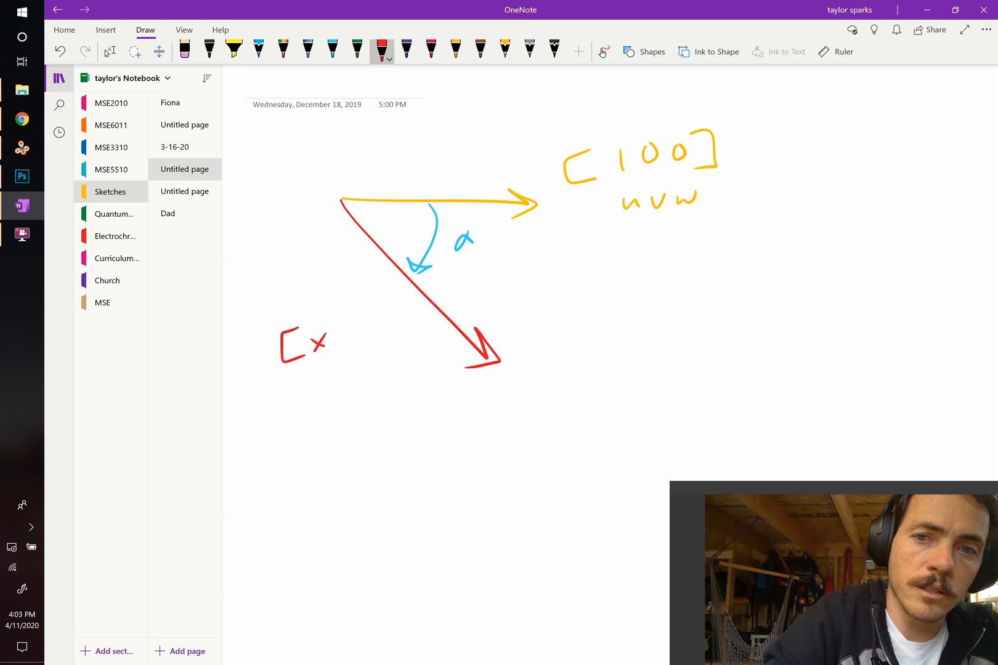
{"action": "left_click_drag", "start_coordinate": [334, 335], "coordinate": [347, 357]}
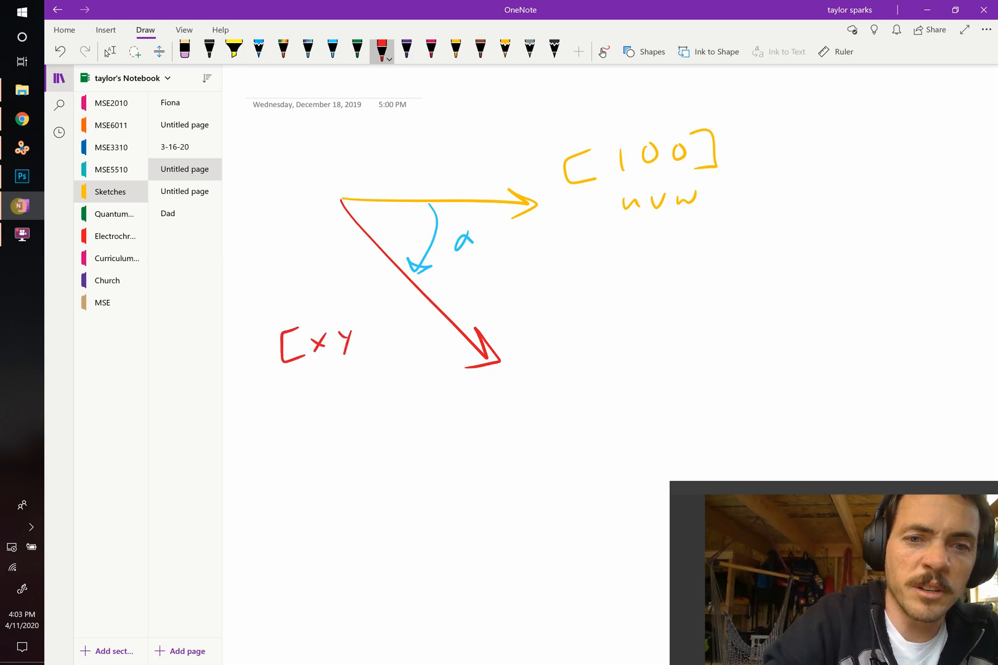
{"action": "left_click_drag", "start_coordinate": [363, 335], "coordinate": [388, 335]}
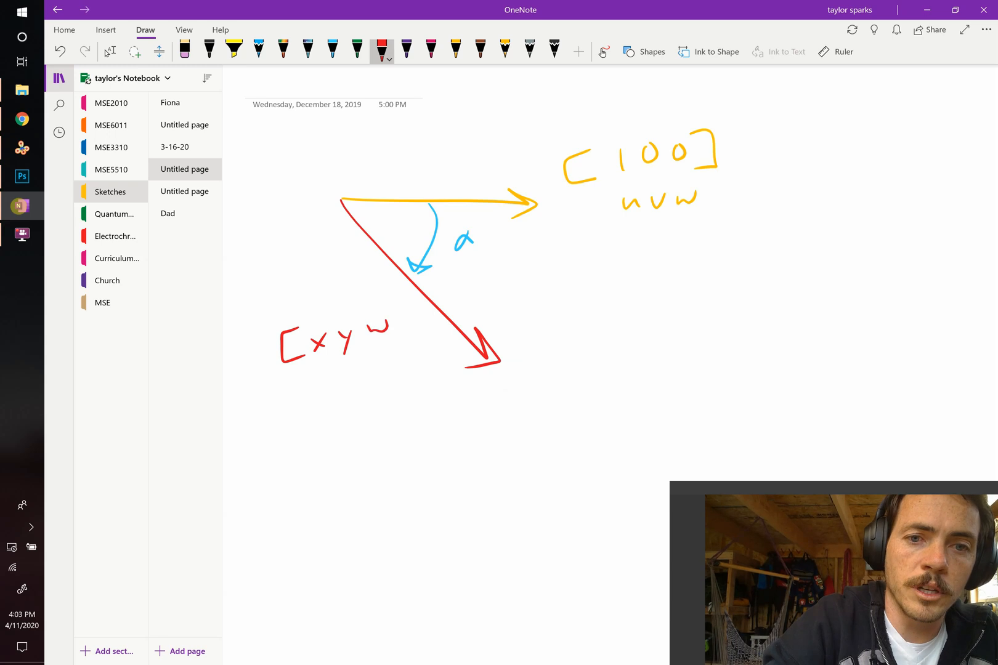
{"action": "left_click_drag", "start_coordinate": [391, 322], "coordinate": [392, 346]}
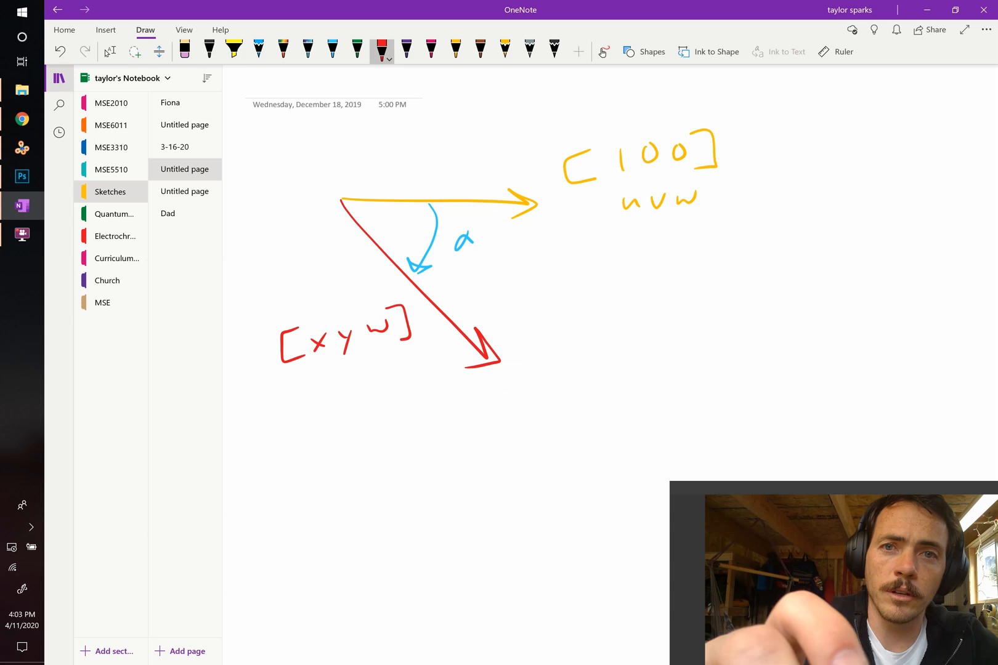
Step: Handwrite a purple bracketed matrix with cos(α), sin(α) over −sin(α), cos(α)
{"action": "left_click", "coordinate": [406, 49]}
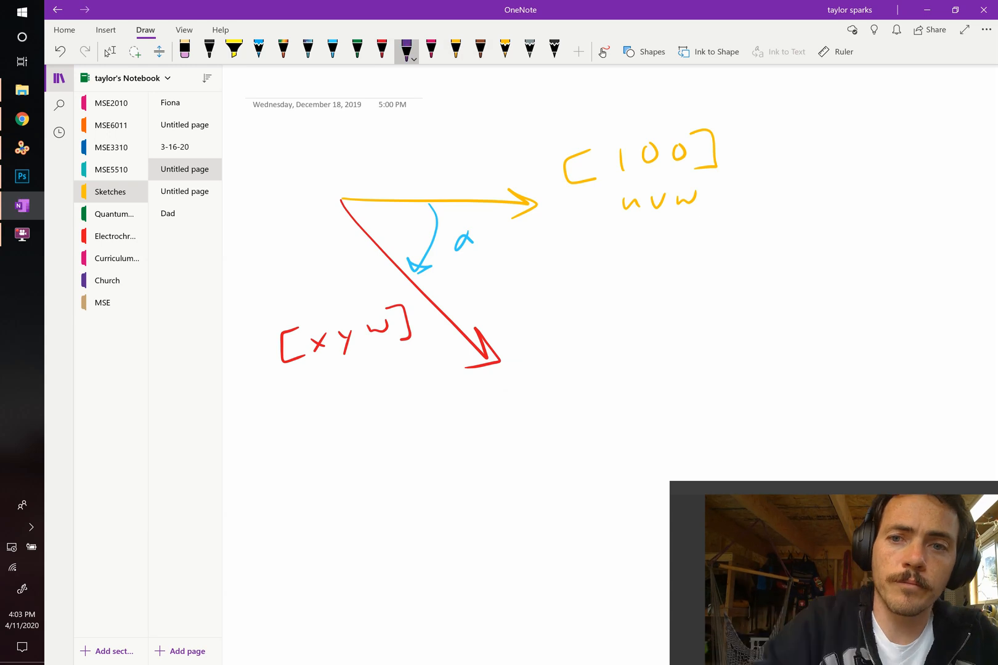
{"action": "left_click_drag", "start_coordinate": [662, 245], "coordinate": [647, 354]}
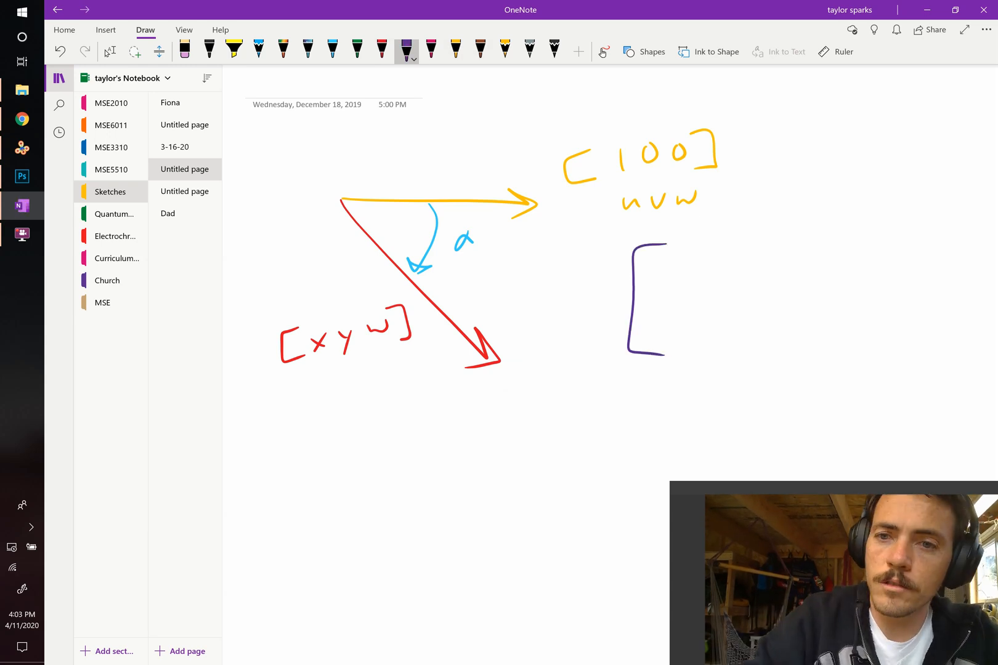
{"action": "left_click_drag", "start_coordinate": [655, 268], "coordinate": [704, 267]}
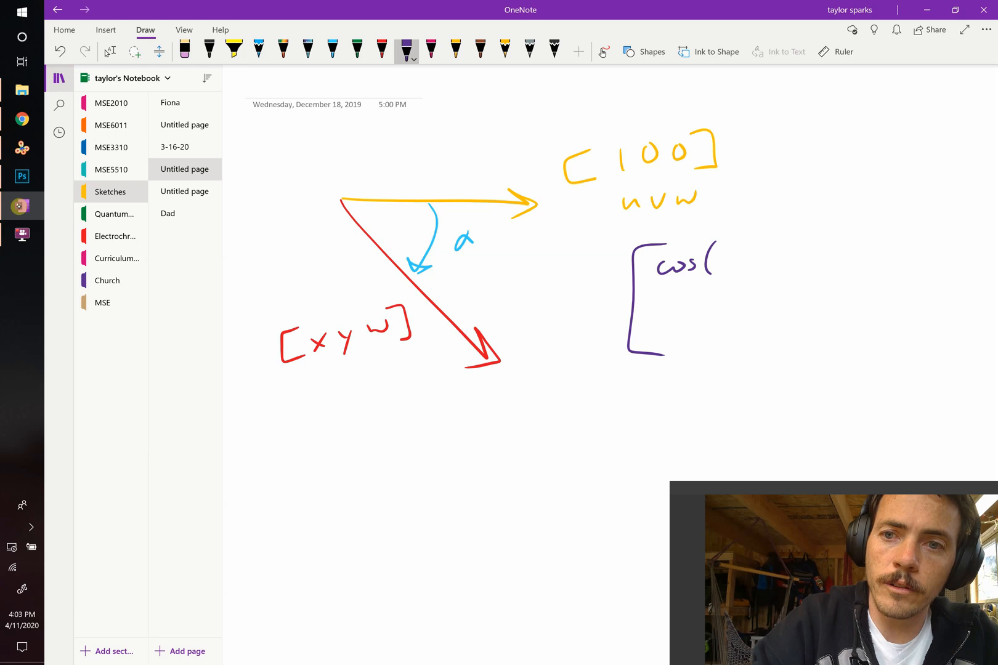
{"action": "left_click_drag", "start_coordinate": [713, 261], "coordinate": [748, 268]}
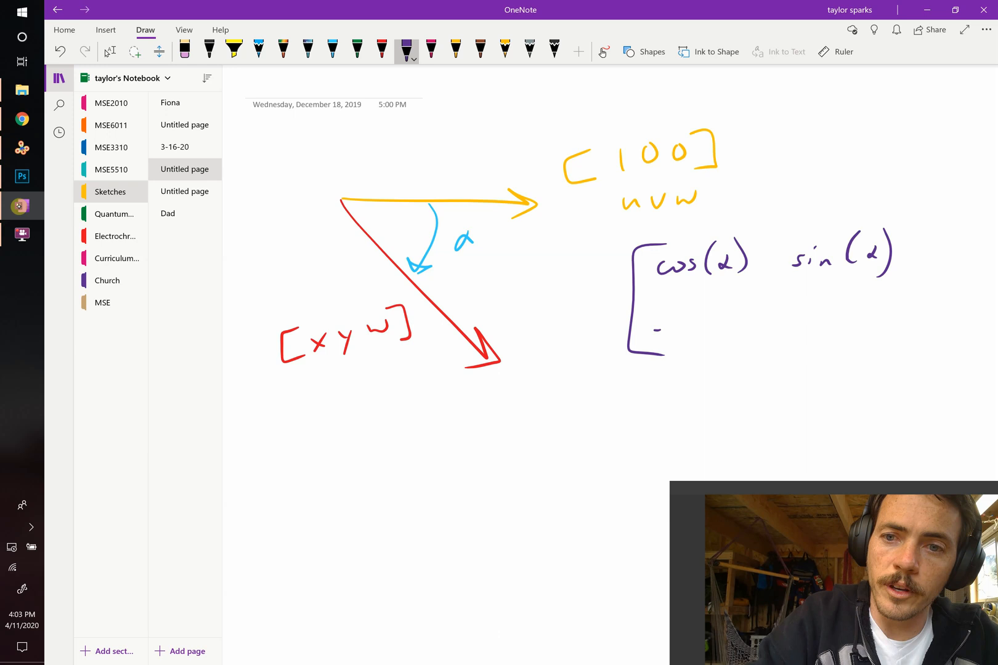
{"action": "left_click_drag", "start_coordinate": [649, 324], "coordinate": [738, 325]}
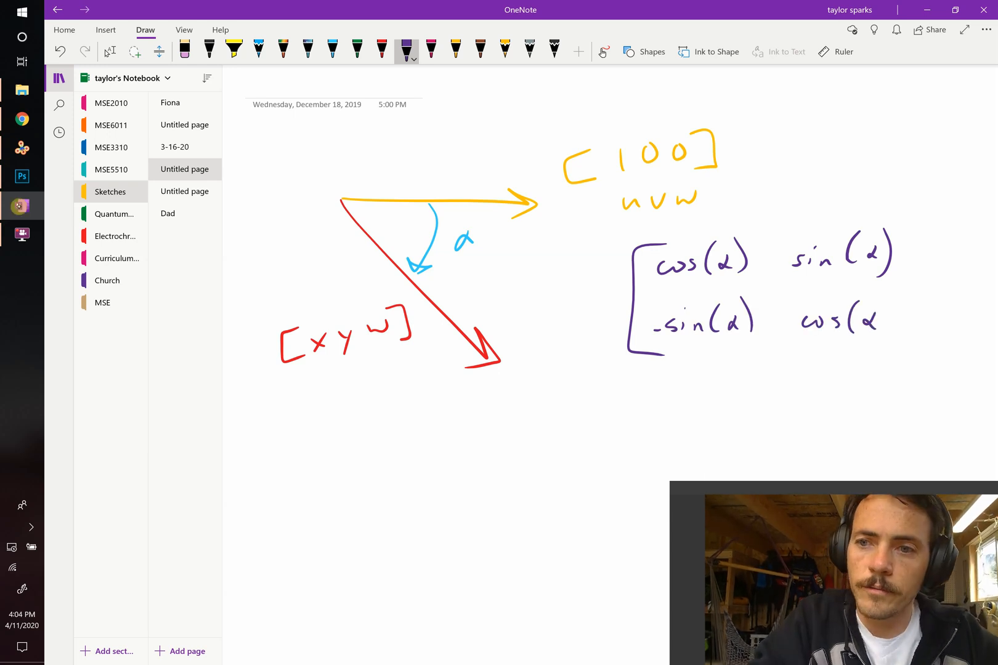
{"action": "left_click_drag", "start_coordinate": [904, 229], "coordinate": [904, 357]}
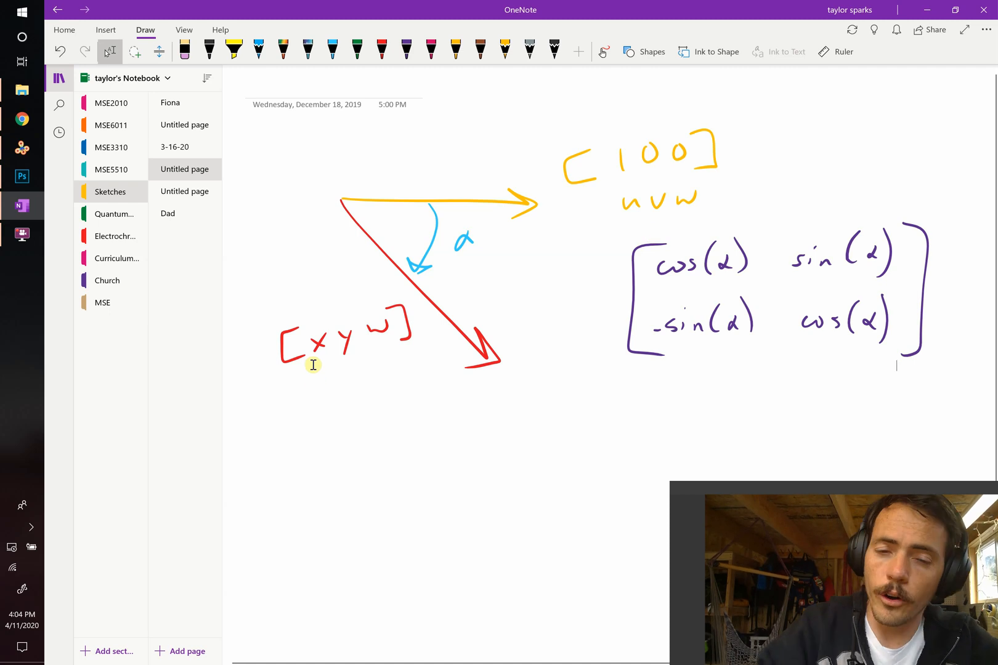
Step: Handwrite in red x = u cos(α) + v sin(α) and y = -u cos(α) + v cos(α) beneath the diagram
{"action": "left_click", "coordinate": [382, 51]}
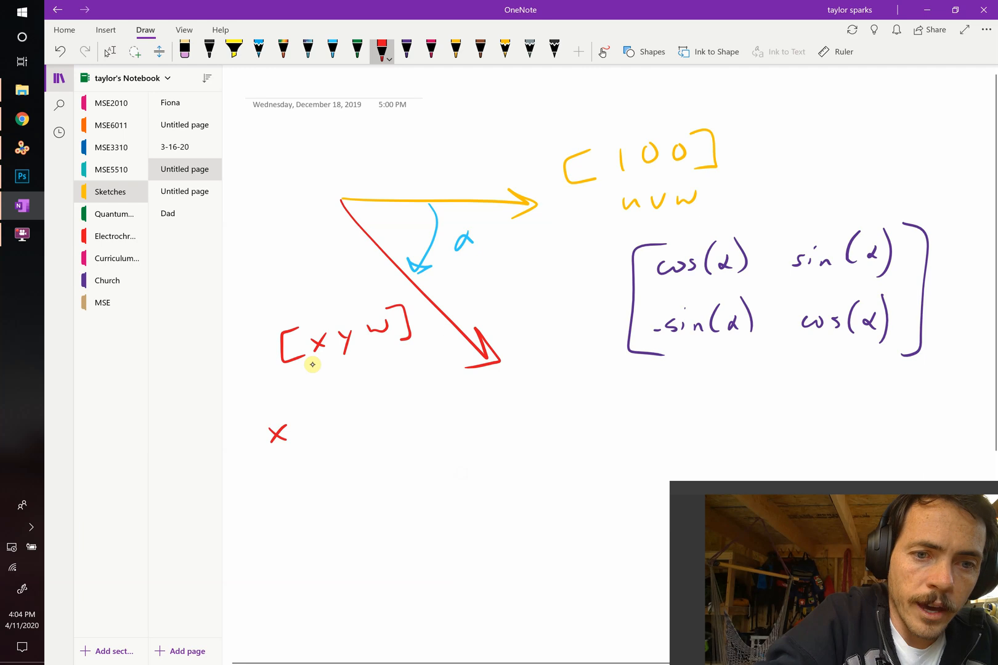
{"action": "left_click_drag", "start_coordinate": [296, 435], "coordinate": [312, 435]}
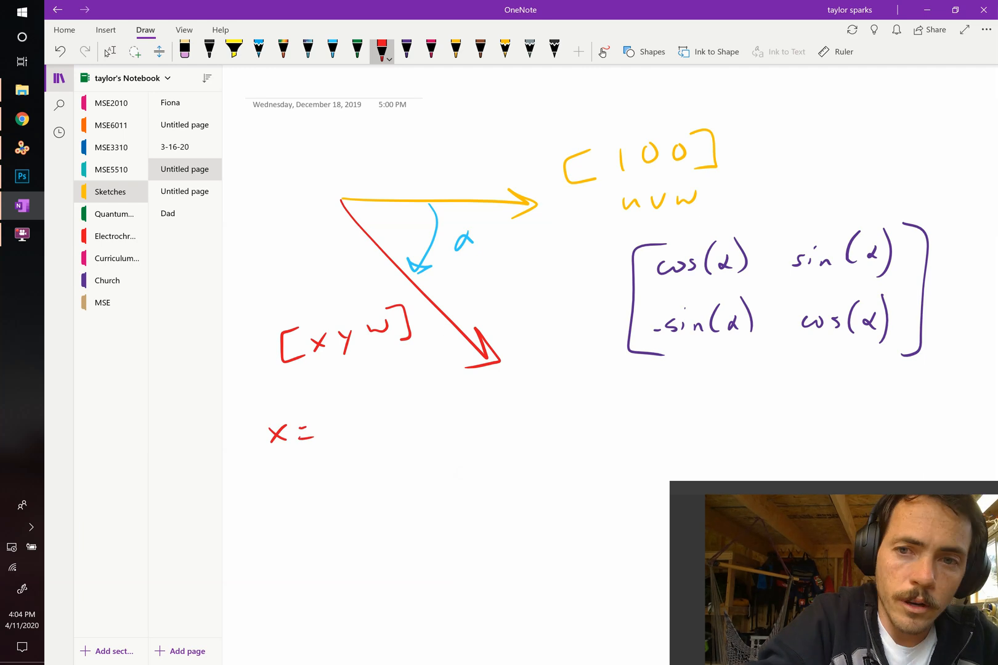
{"action": "left_click_drag", "start_coordinate": [328, 433], "coordinate": [347, 426]}
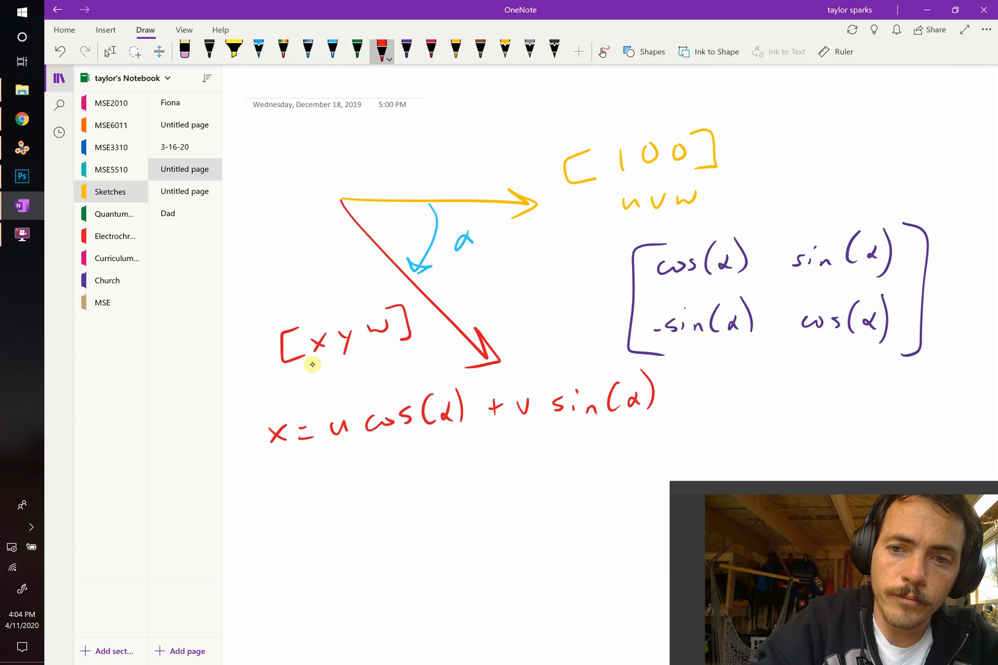
{"action": "left_click_drag", "start_coordinate": [271, 491], "coordinate": [283, 532]}
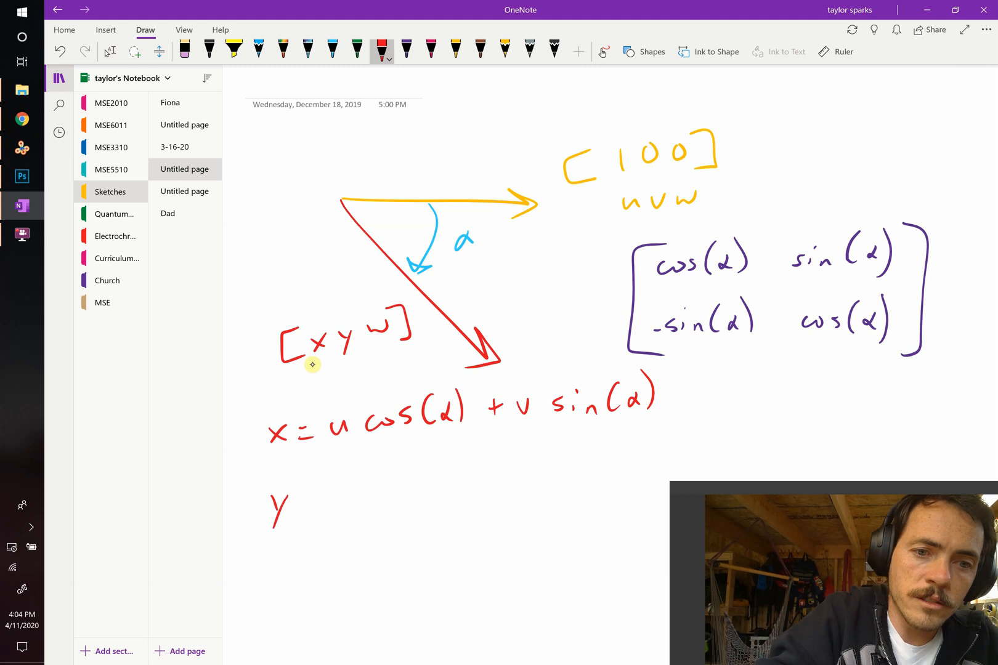
{"action": "left_click_drag", "start_coordinate": [306, 494], "coordinate": [322, 494]}
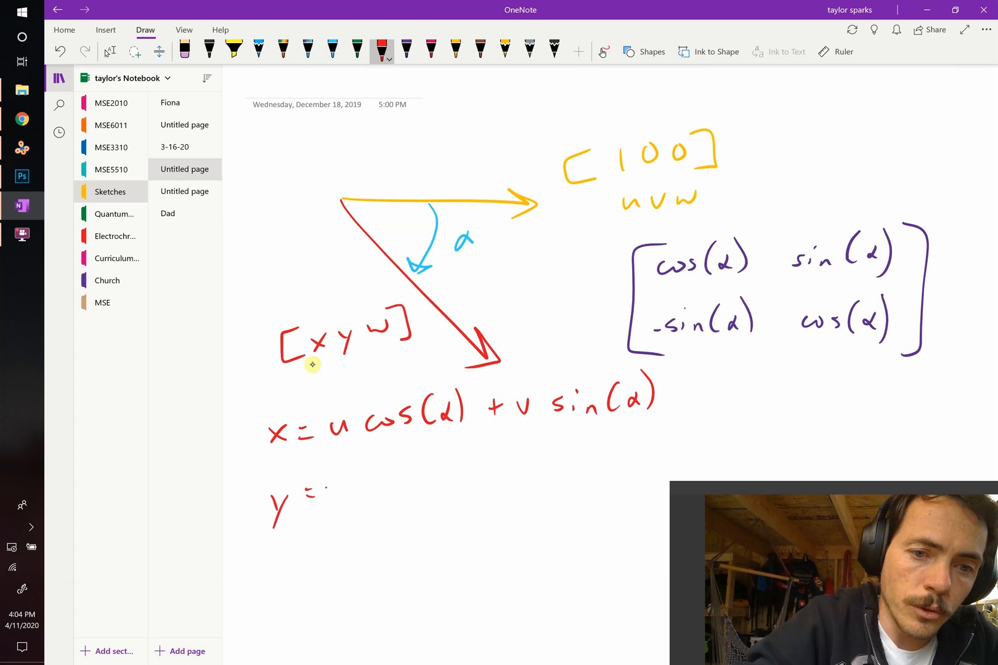
{"action": "left_click_drag", "start_coordinate": [319, 483], "coordinate": [414, 481]}
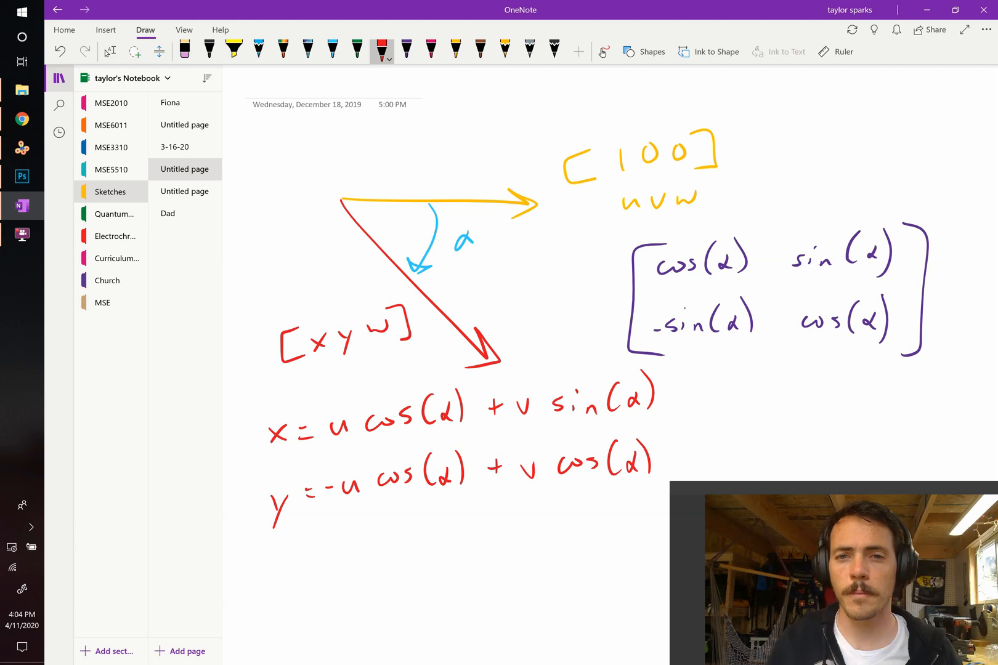
Step: Write α = 20° and the results 0.939 and 0.342 in blue ink
{"action": "left_click", "coordinate": [332, 52]}
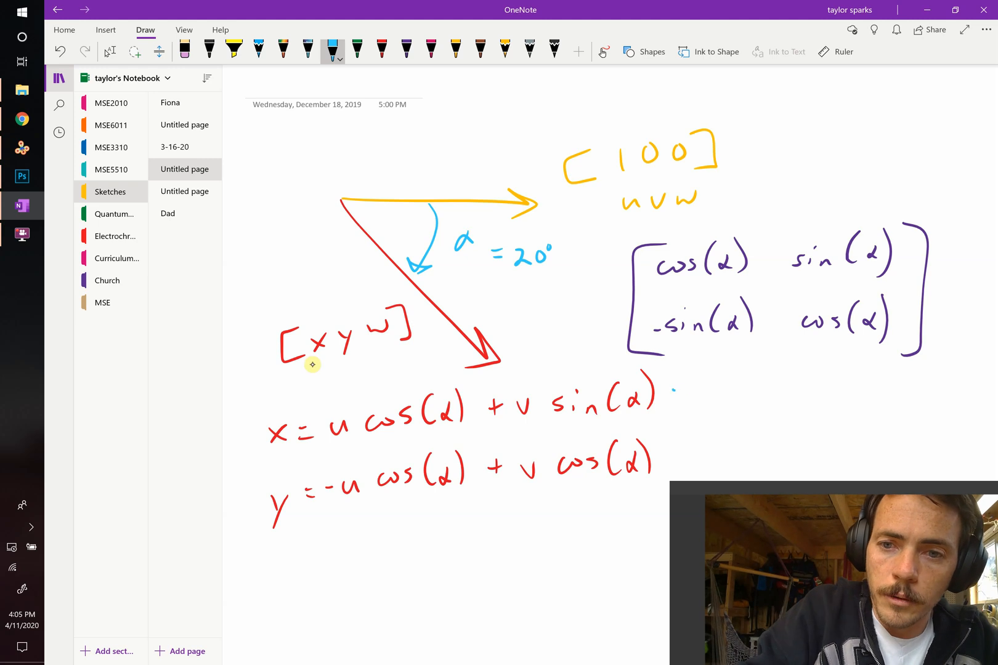
{"action": "left_click_drag", "start_coordinate": [675, 392], "coordinate": [691, 458]}
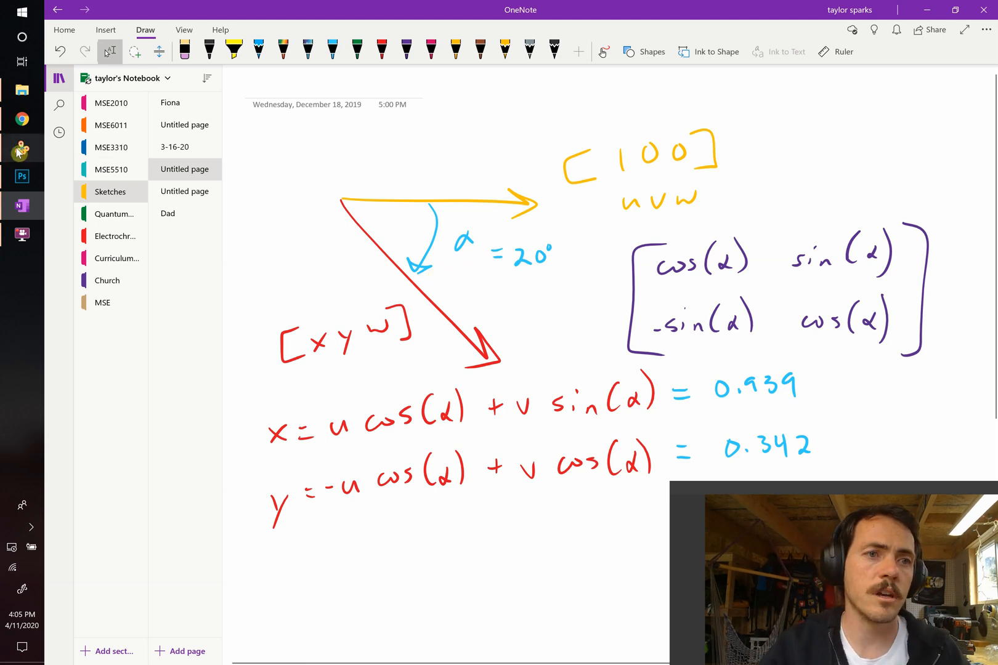
{"action": "left_click", "coordinate": [22, 148]}
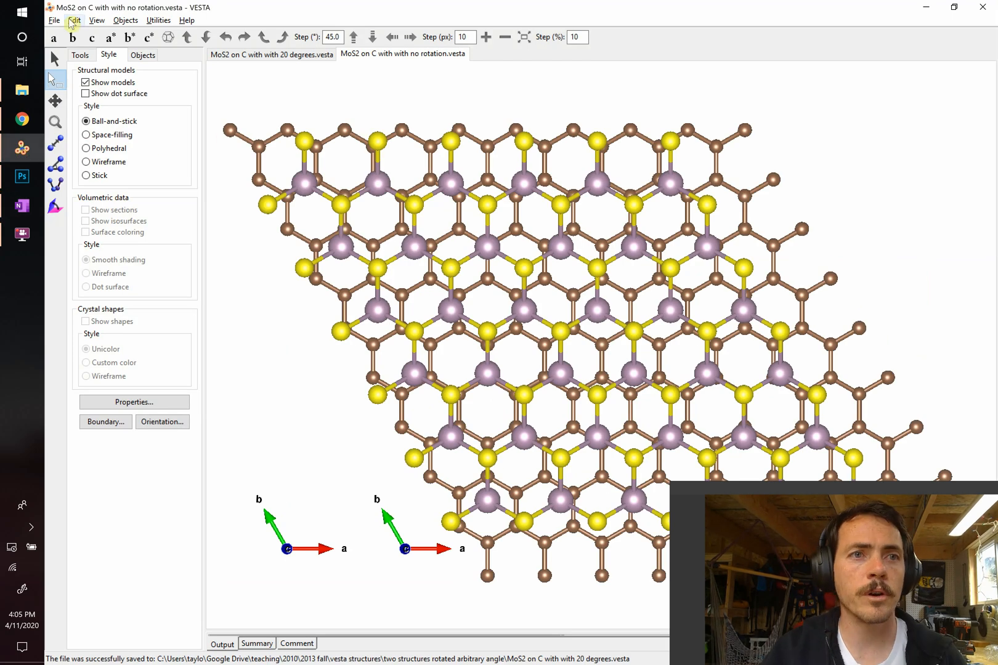
Step: In Edit Data, set the Mo S2 phase's global [u v w] orientation to 0.939, 0.342, 0
{"action": "left_click", "coordinate": [74, 20]}
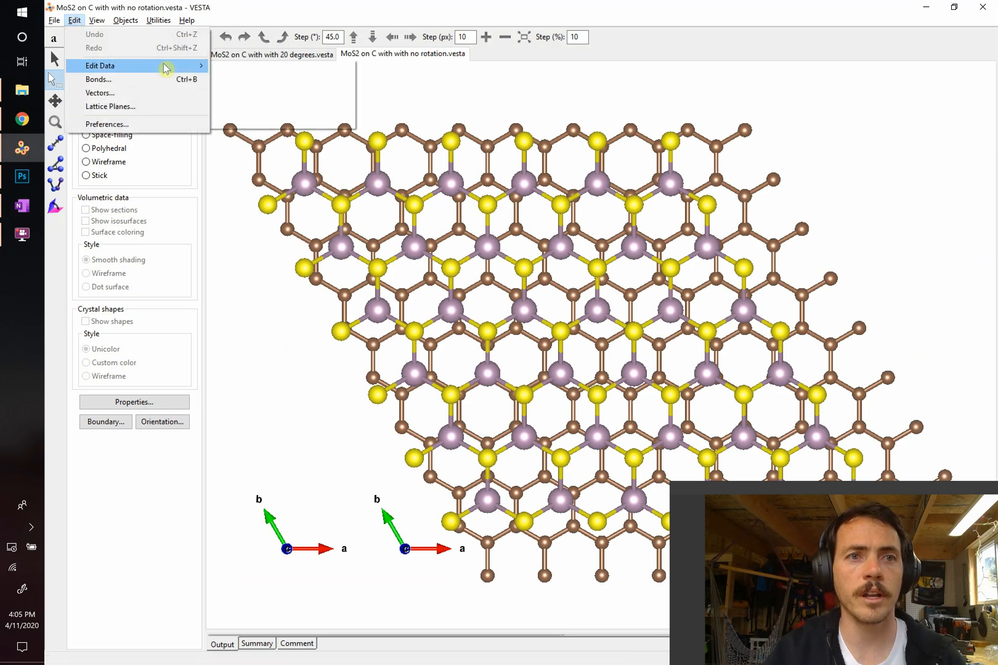
{"action": "left_click", "coordinate": [100, 65]}
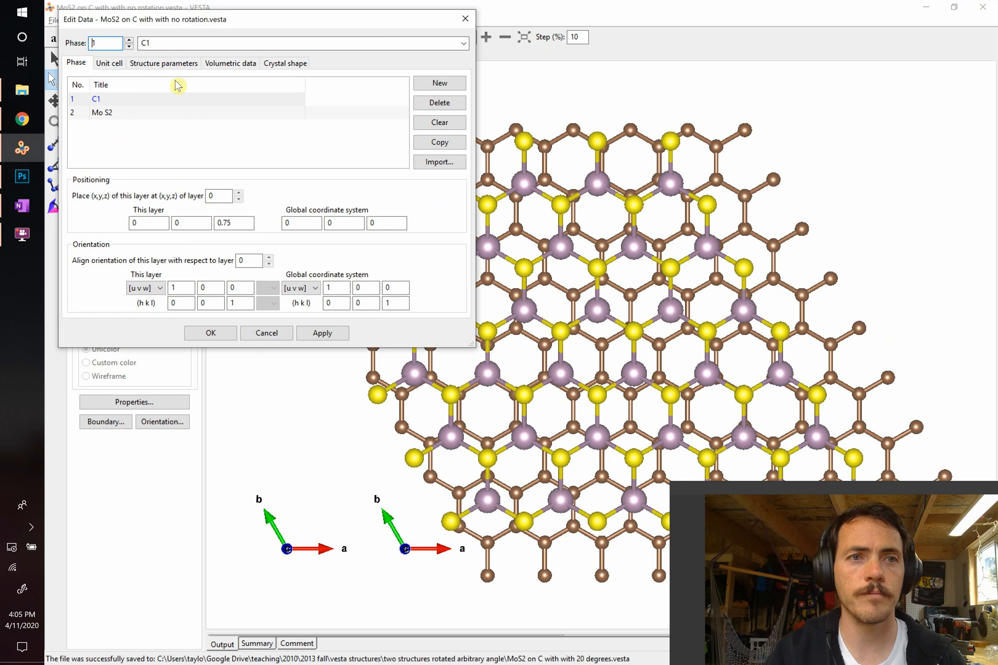
{"action": "left_click", "coordinate": [102, 113]}
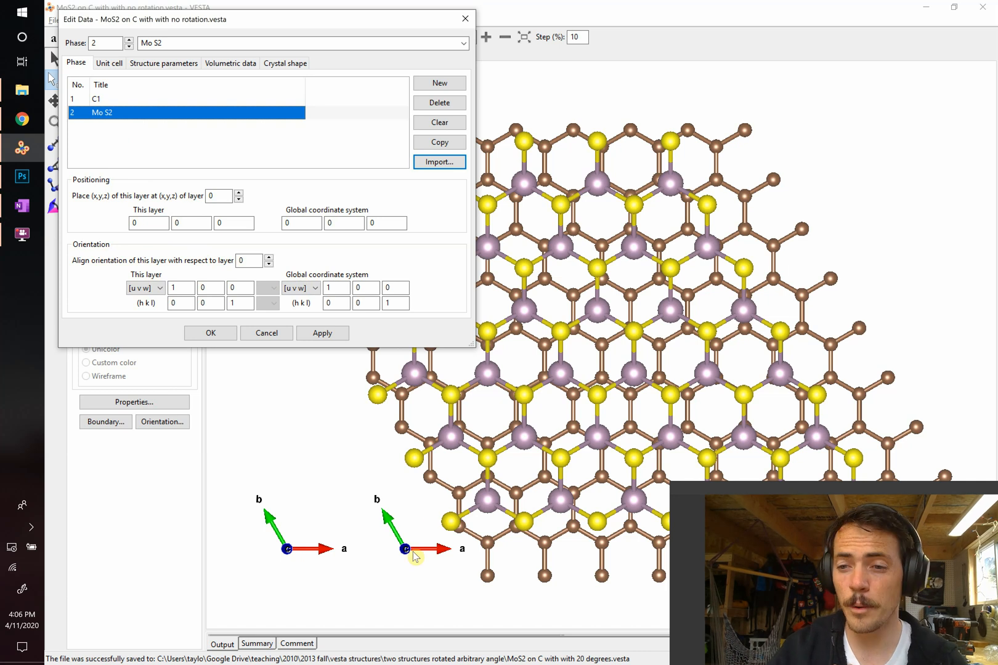
{"action": "left_click", "coordinate": [336, 287]}
{"action": "type", "text": "0.939"}
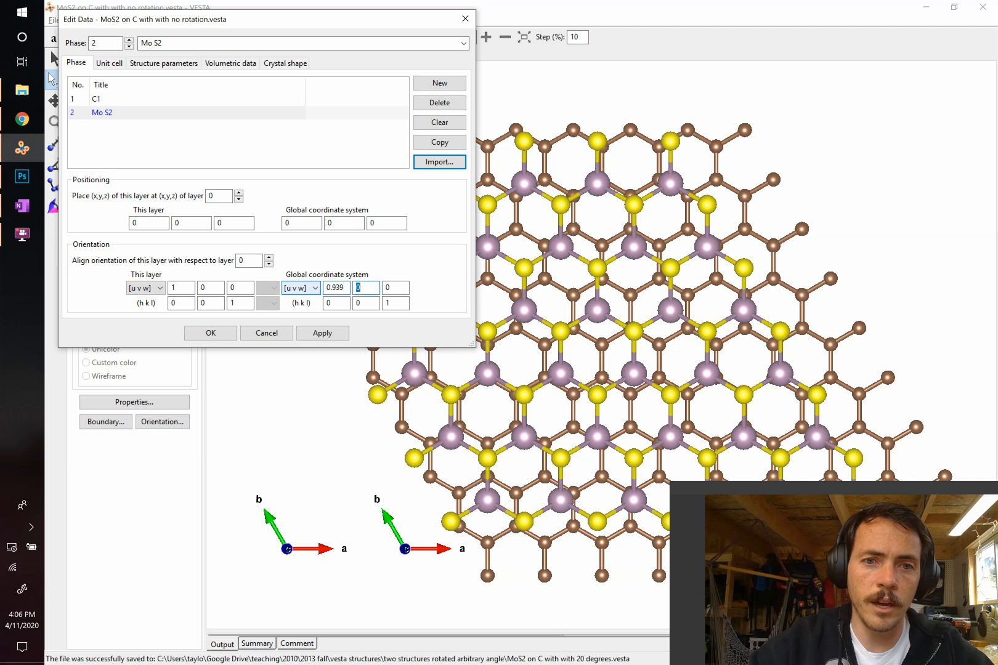
{"action": "type", "text": "0.342"}
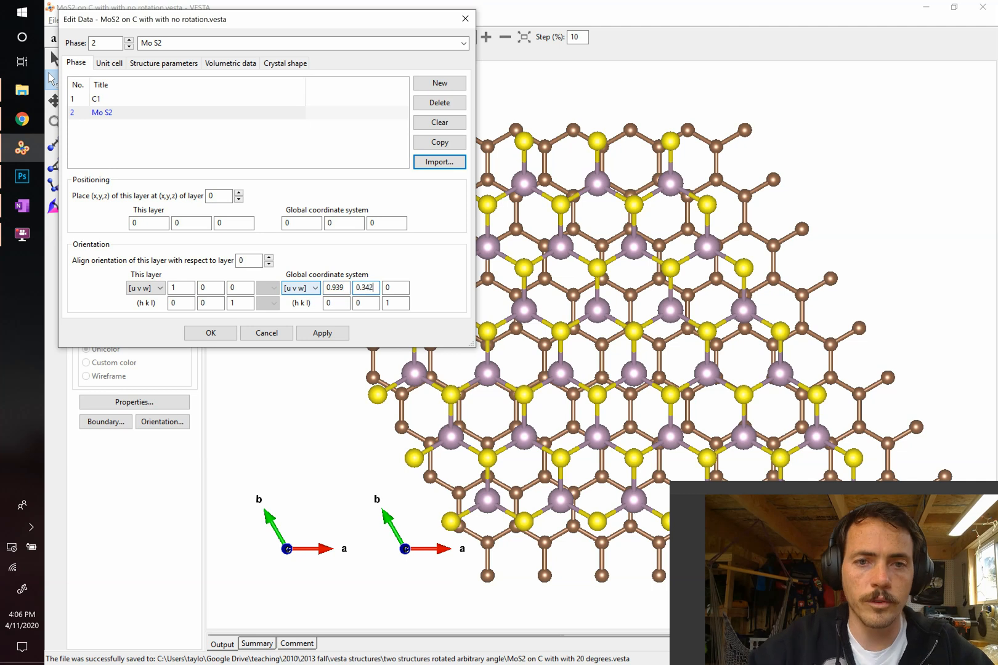
{"action": "left_click", "coordinate": [322, 334]}
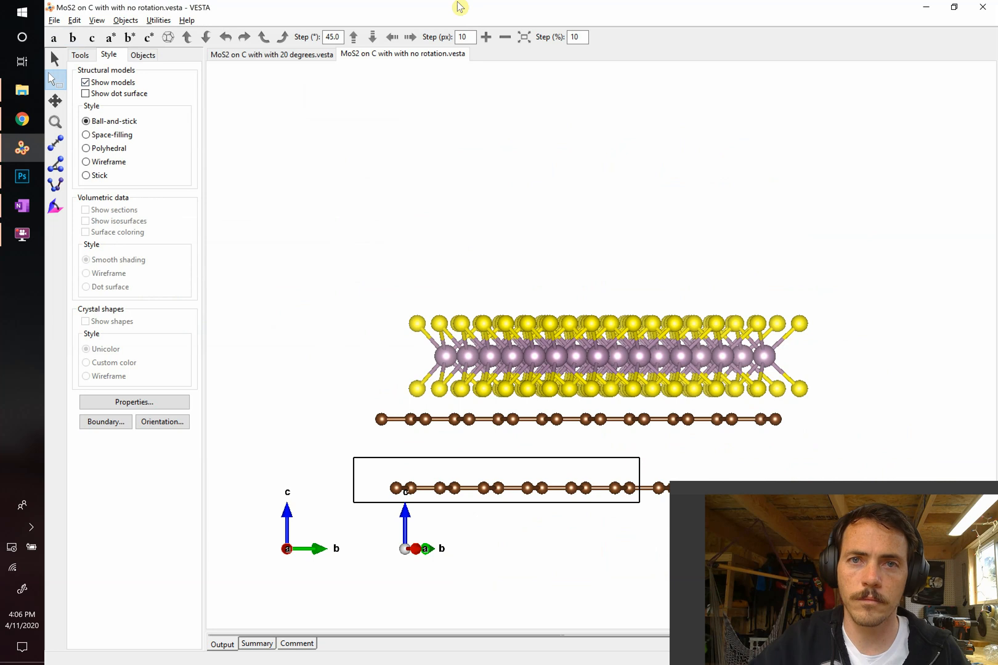
Step: Confirm Edit Data and view along c to see the MoS2 layer rotated about 20°
{"action": "left_click", "coordinate": [353, 37]}
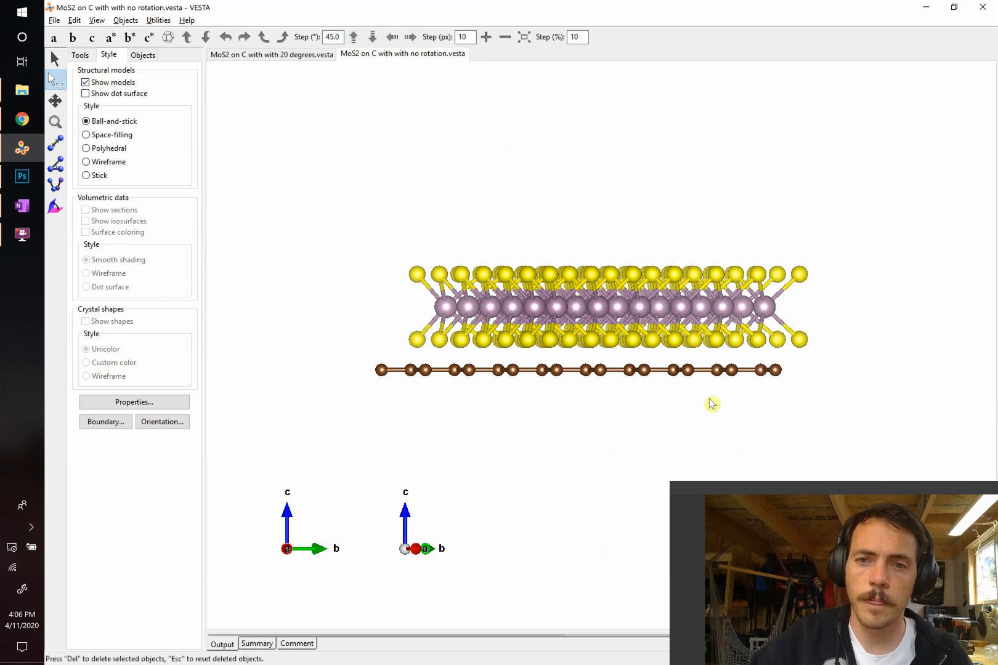
{"action": "left_click", "coordinate": [92, 37]}
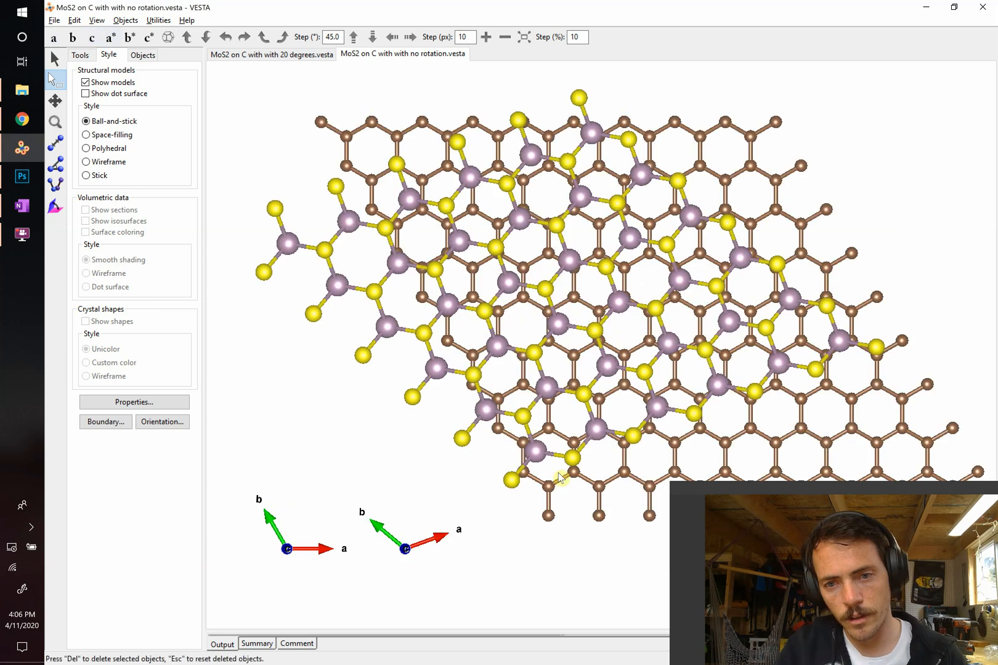
{"action": "mouse_move", "coordinate": [882, 486]}
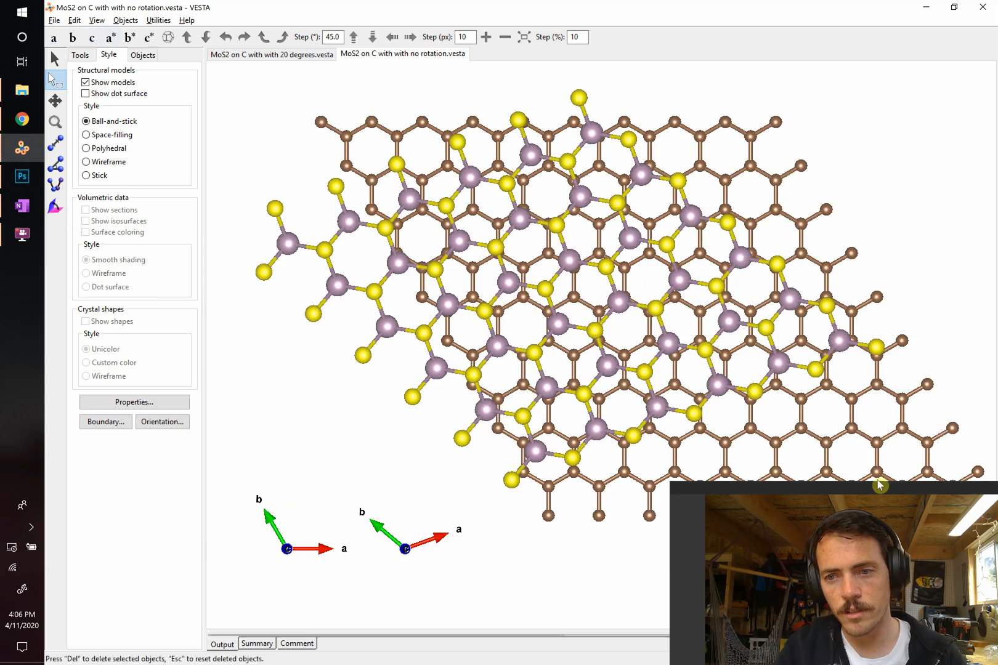
{"action": "mouse_move", "coordinate": [924, 324]}
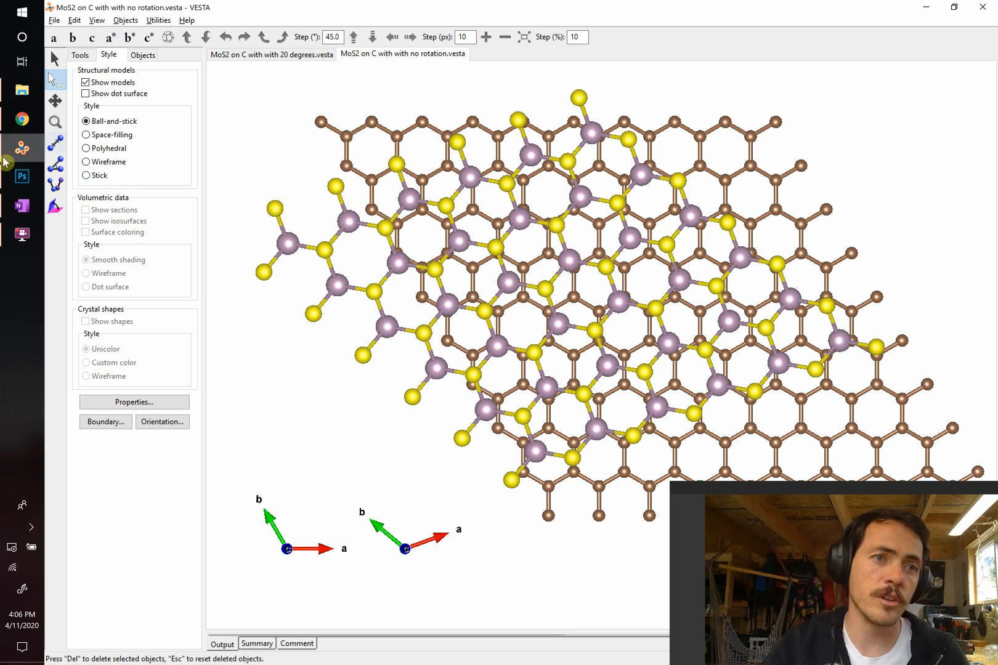
Step: Rotate the Photoshop MoS2 layer by -20°, drag it over the graphite, and compare in VESTA
{"action": "left_click", "coordinate": [22, 176]}
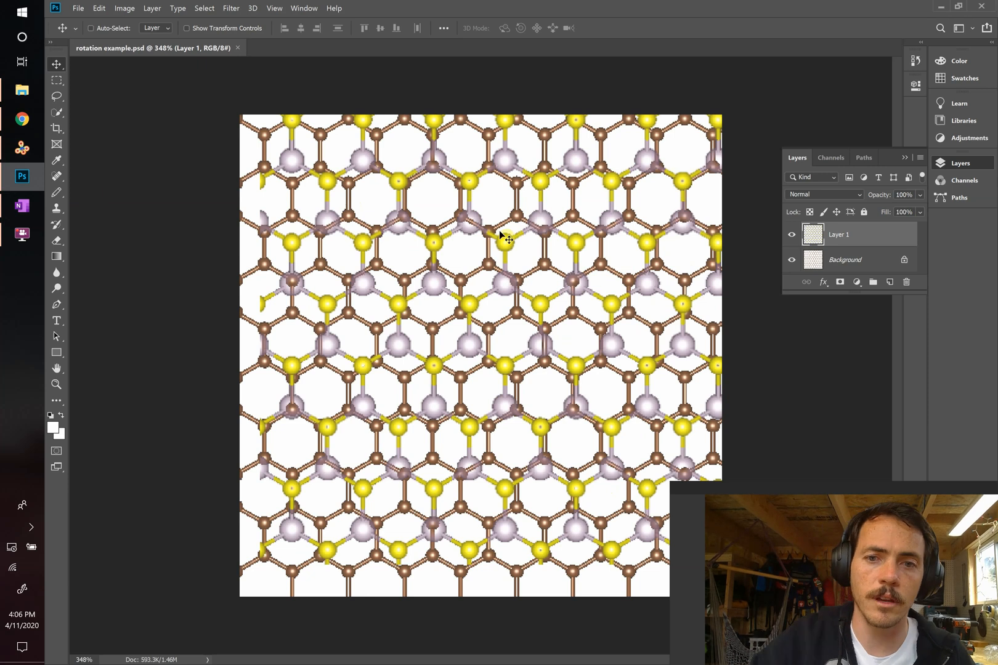
{"action": "key", "text": "Ctrl+t"}
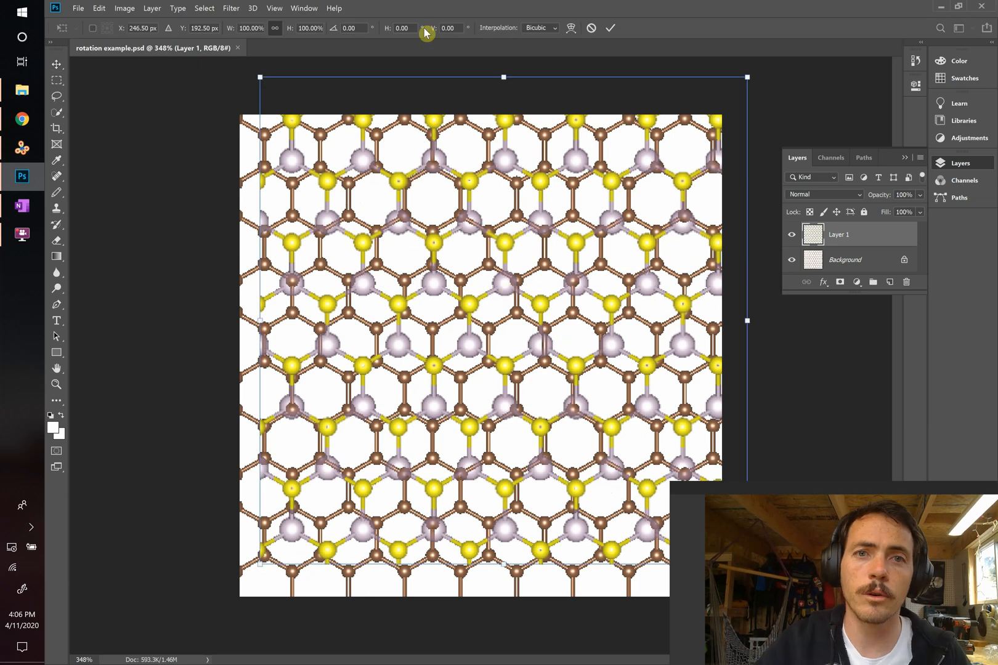
{"action": "type", "text": "-2"}
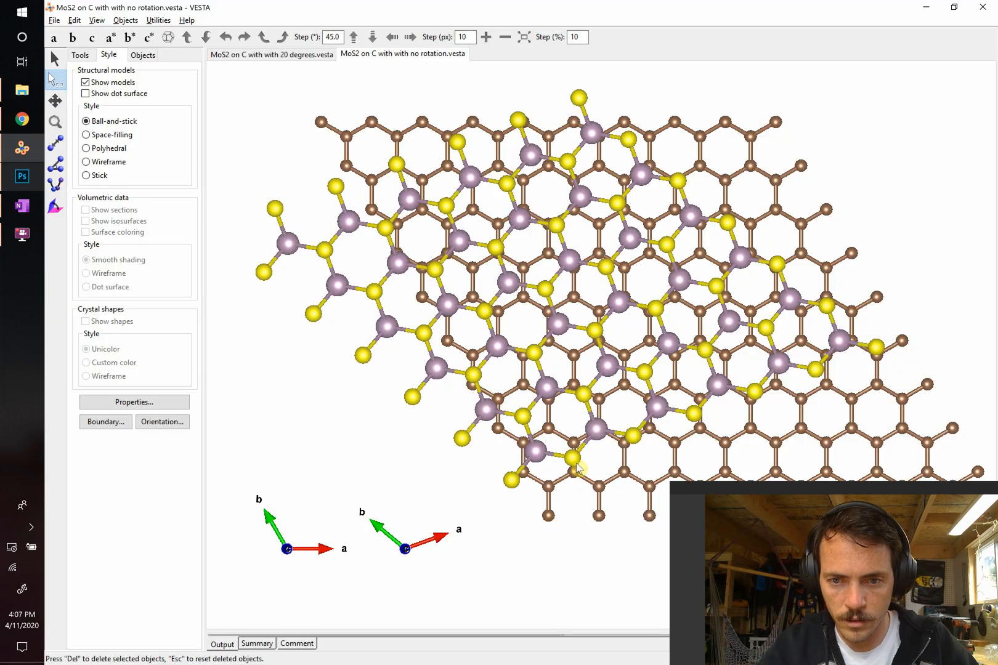
{"action": "left_click", "coordinate": [21, 177]}
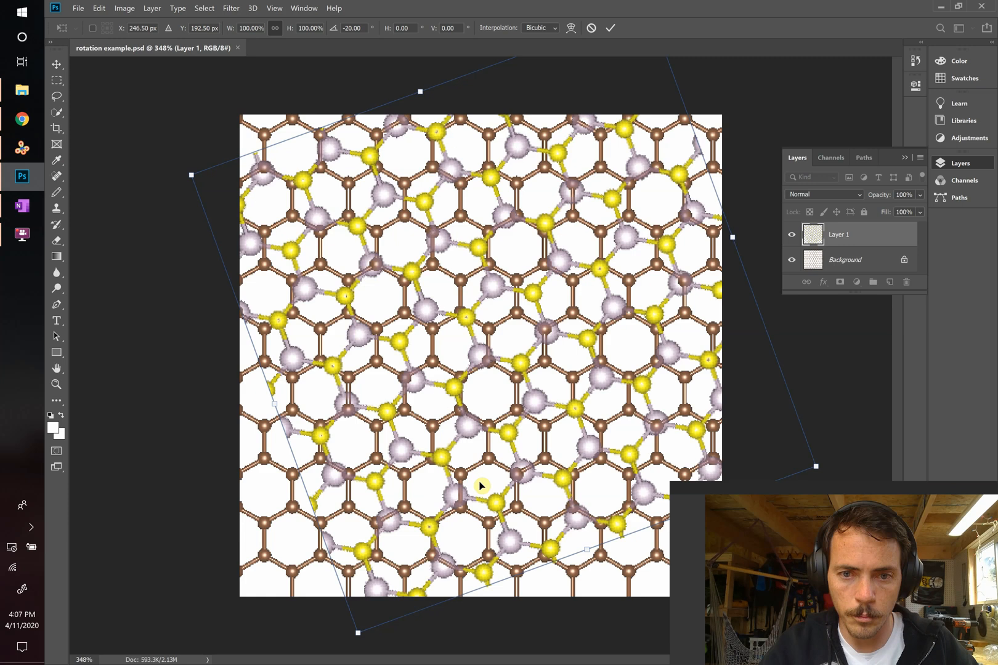
{"action": "left_click_drag", "start_coordinate": [481, 486], "coordinate": [371, 500]}
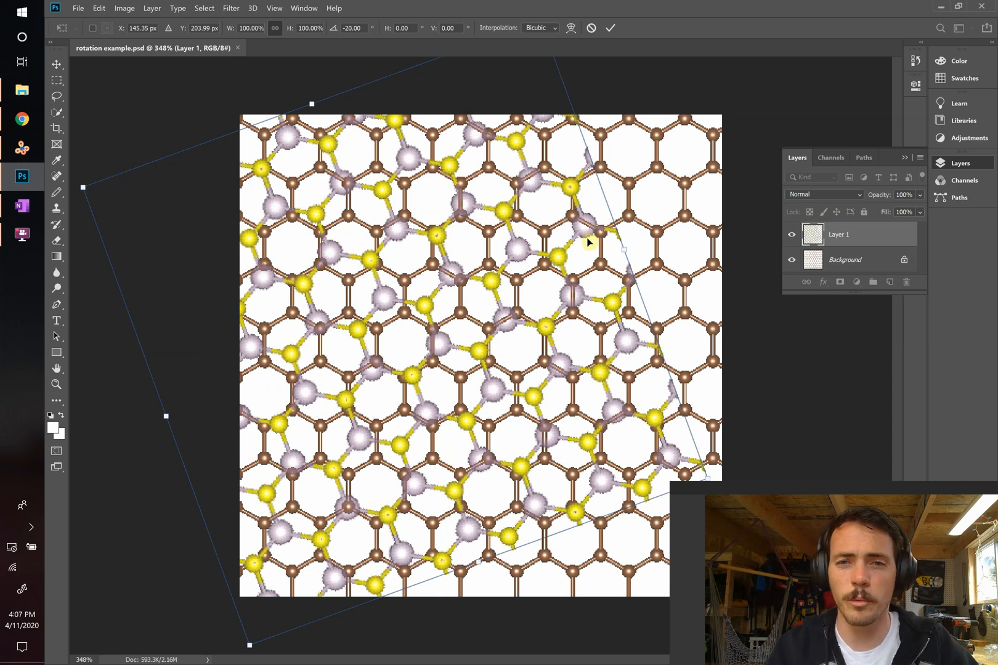
{"action": "mouse_move", "coordinate": [570, 296]}
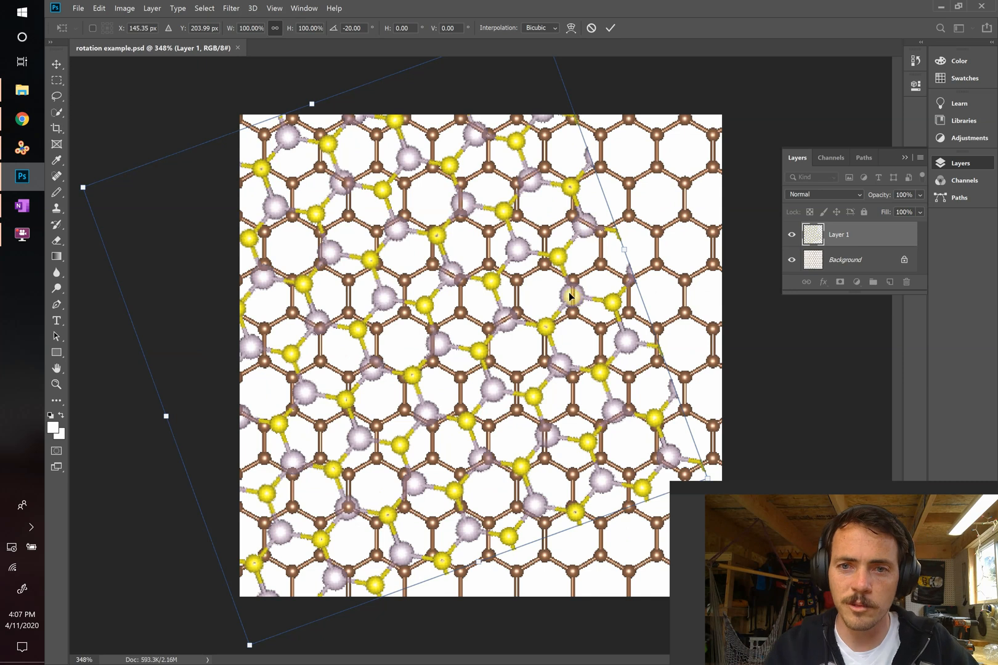
{"action": "mouse_move", "coordinate": [575, 308]}
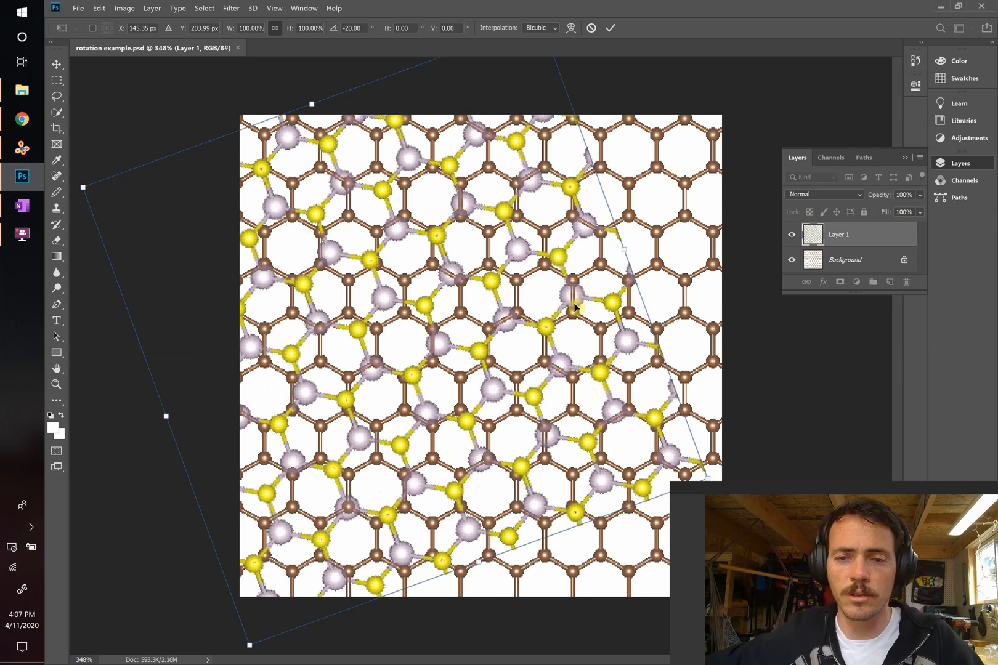
{"action": "left_click", "coordinate": [22, 148]}
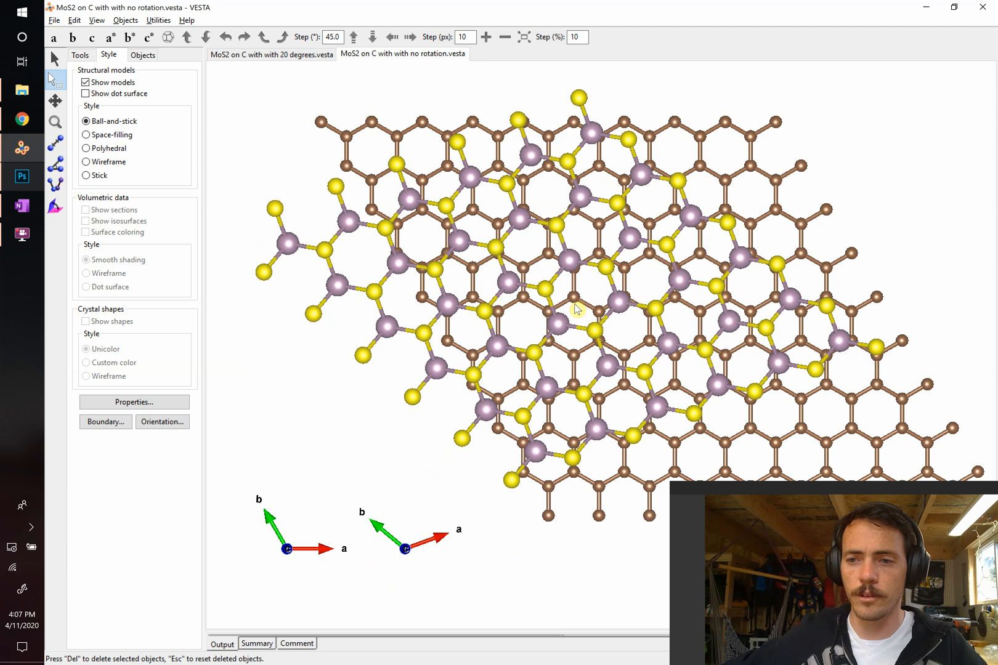